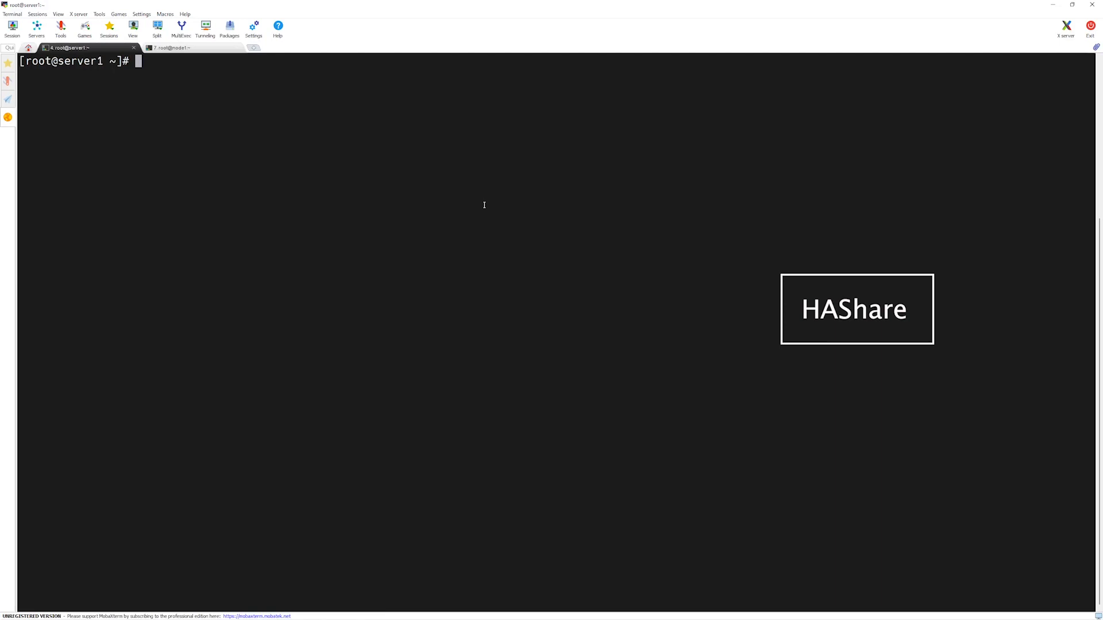
- Check that HAShare is offline on both servers with hagrp -list and hastatus -sum, then run haconf -makerw
type("ha")
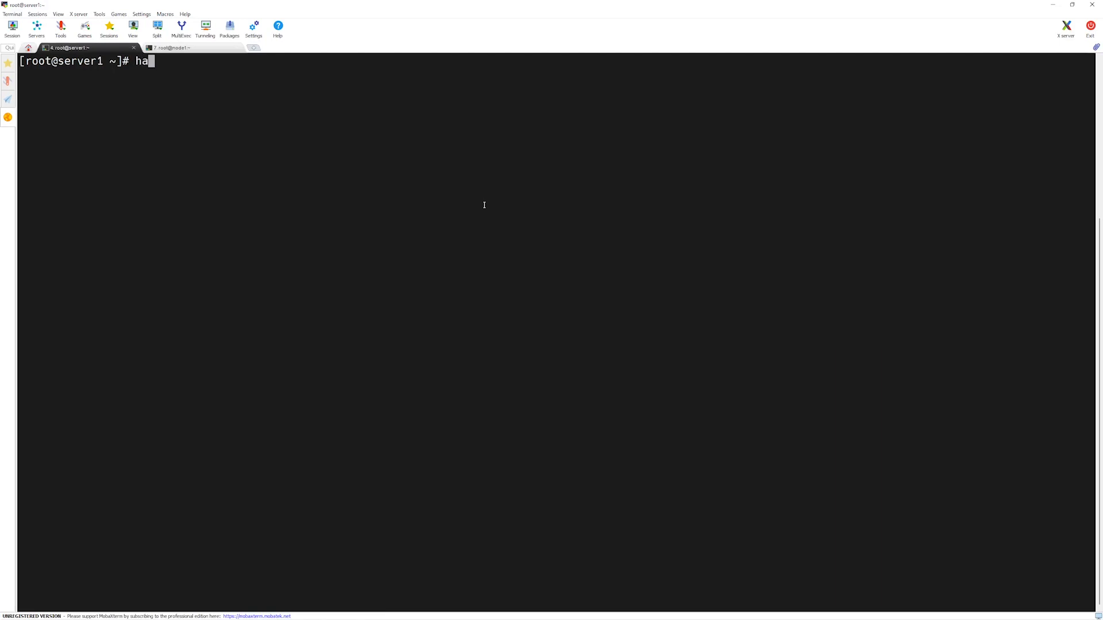
type("grp -llist")
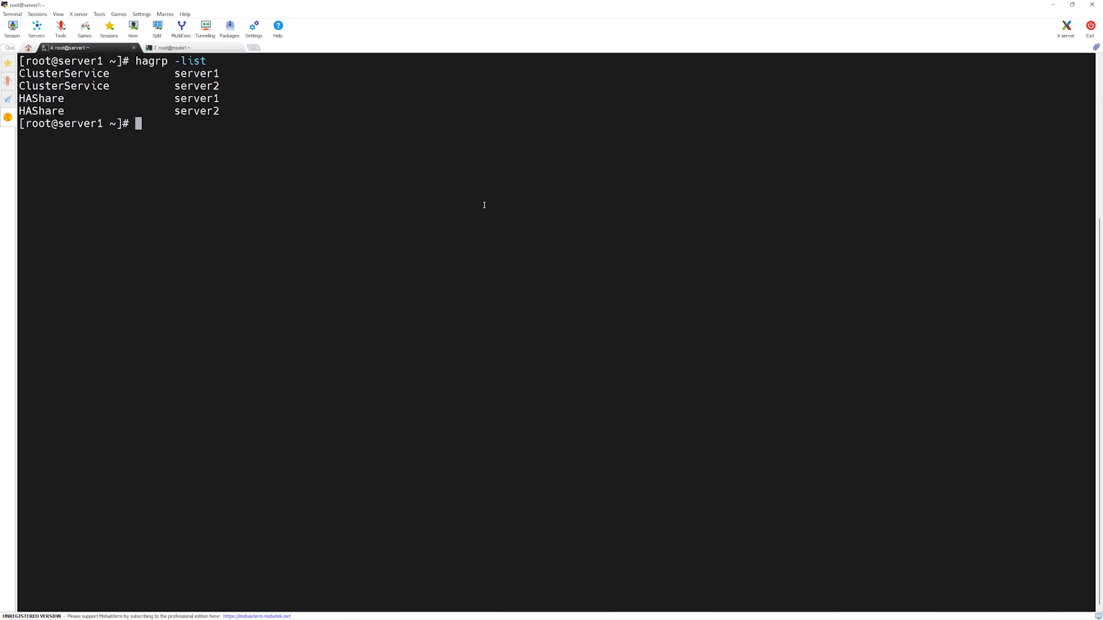
type("hastatus -sum")
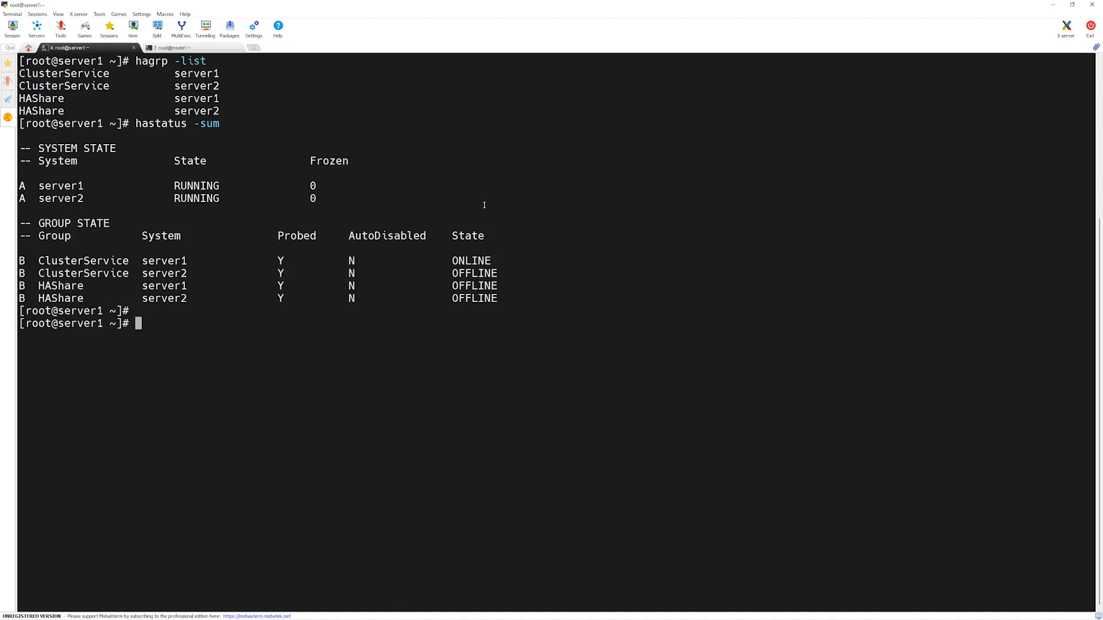
type("haconf -m")
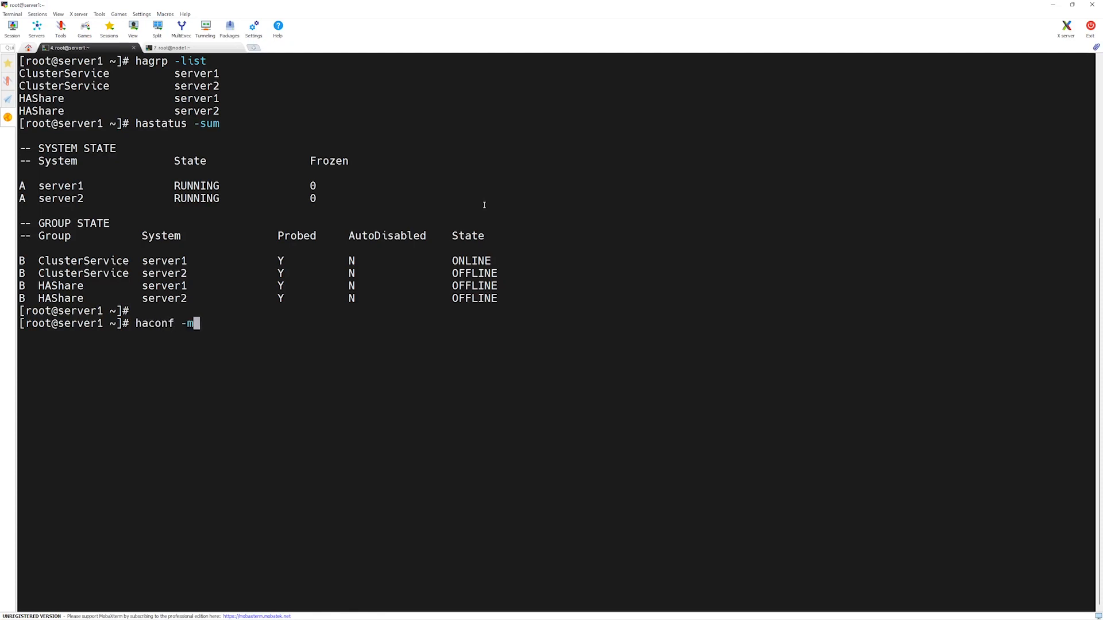
type("akerw")
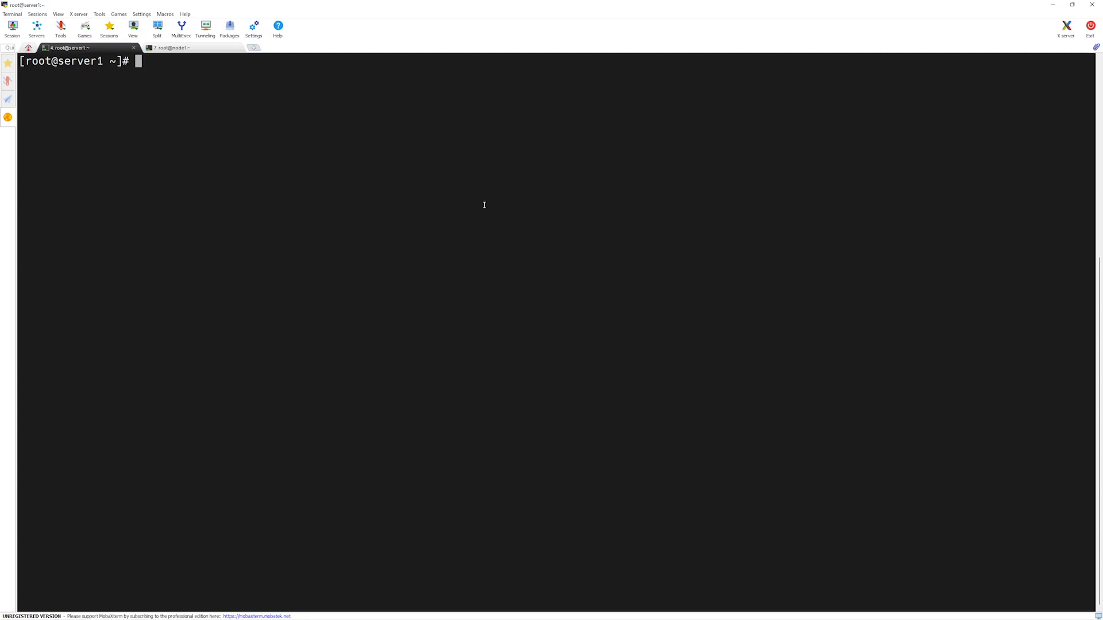
- Create resource HAShare-ip of type IP in the HAShare group using hares -add
type("har")
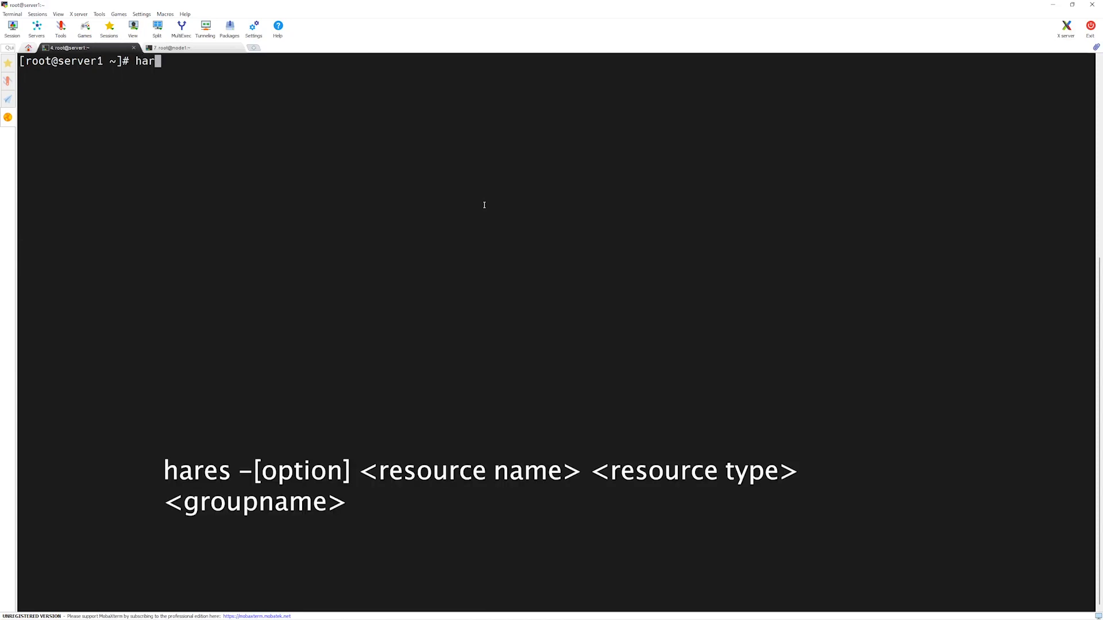
type("es")
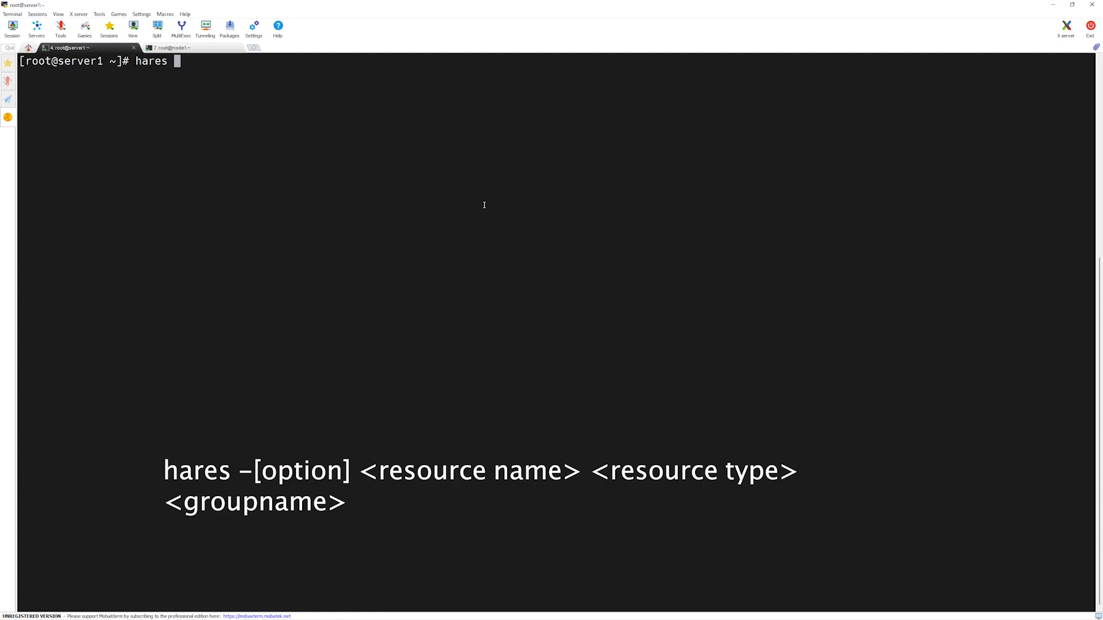
type("-add")
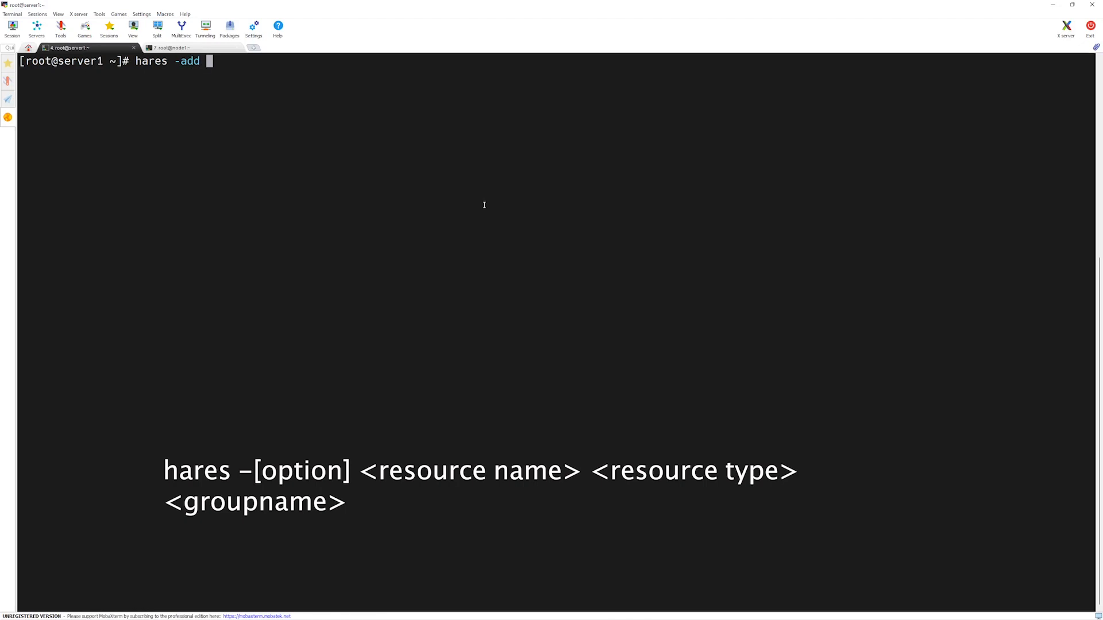
type("HAShare")
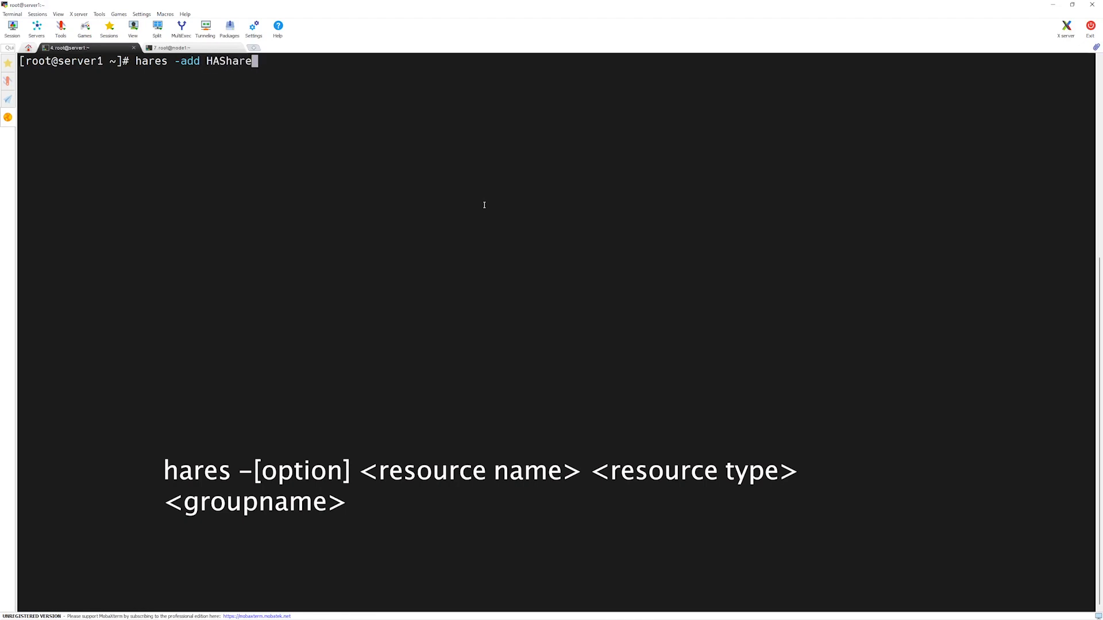
type("-ip")
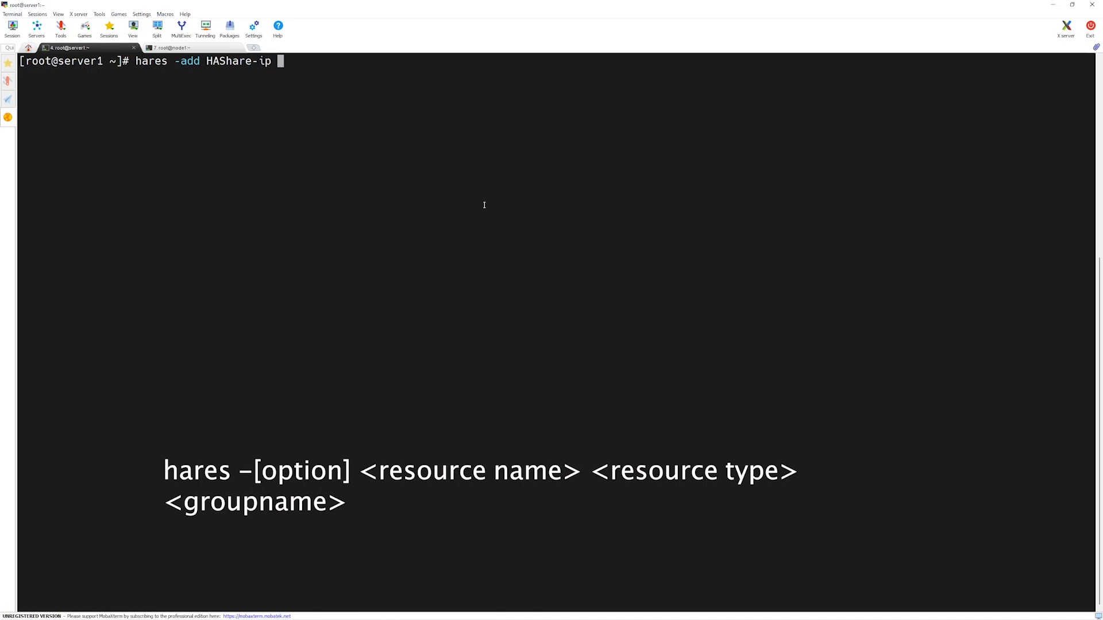
type("IP")
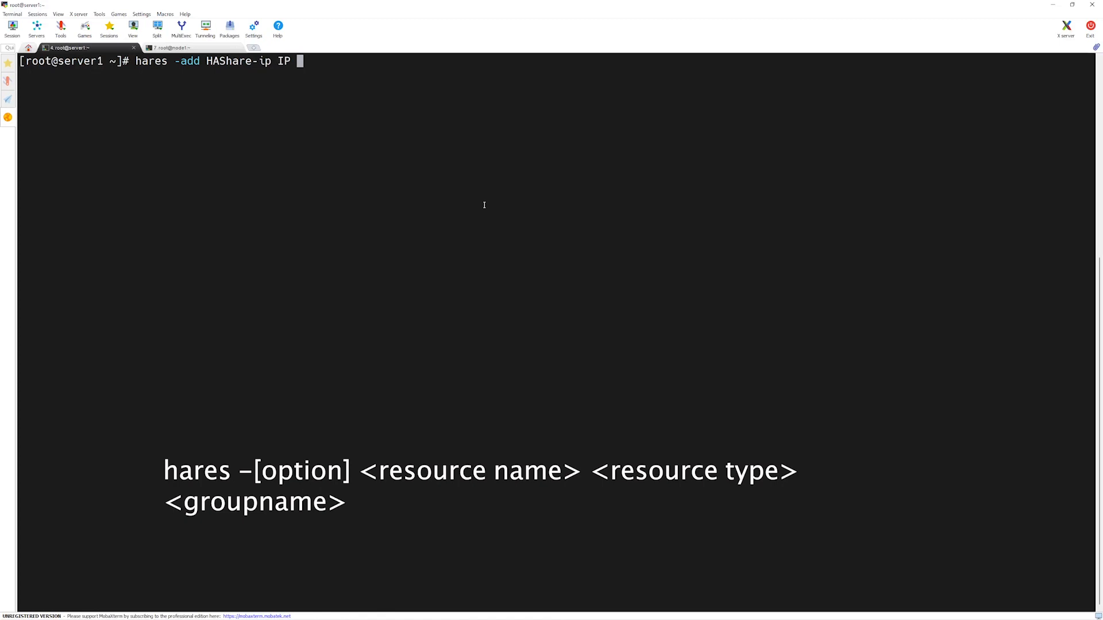
type("HAS")
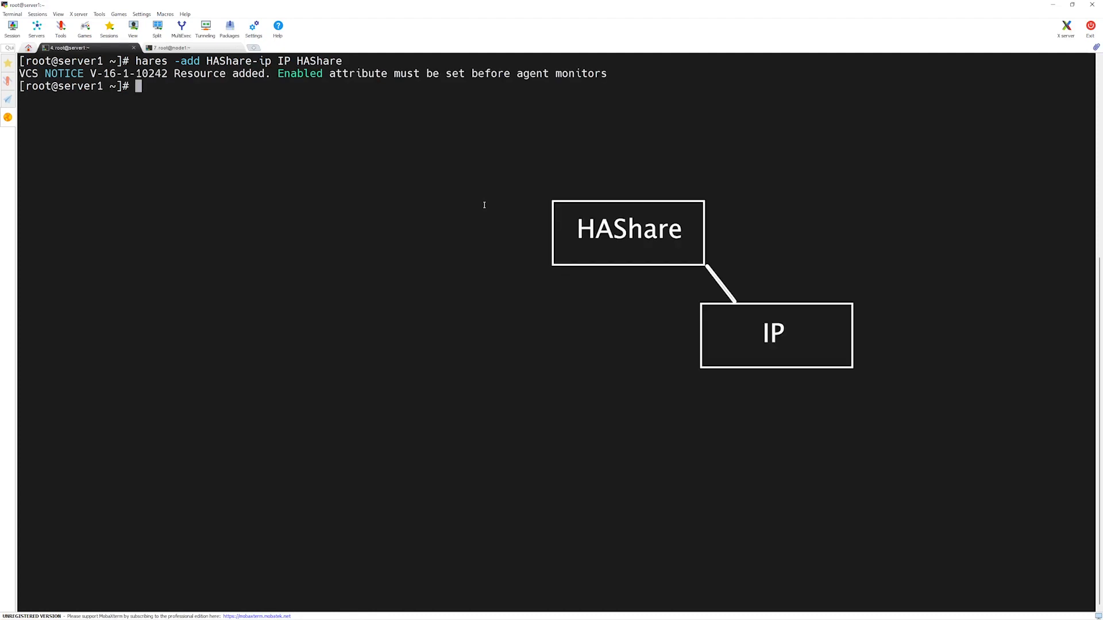
- Set HAShare-ip's Enabled attribute to 1
type("hares")
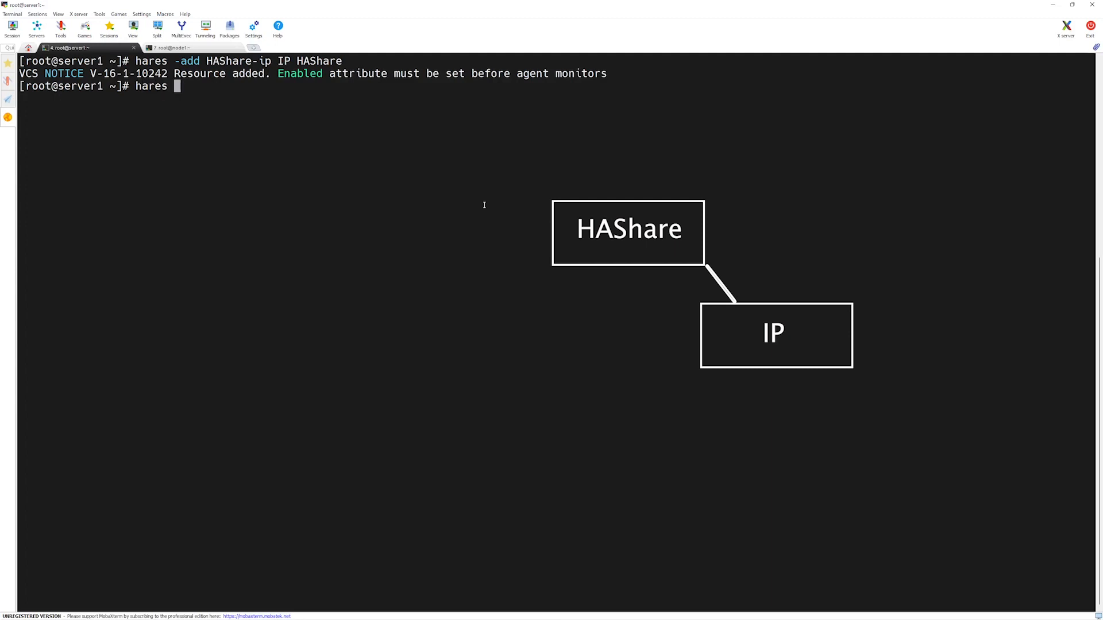
type("-modify H")
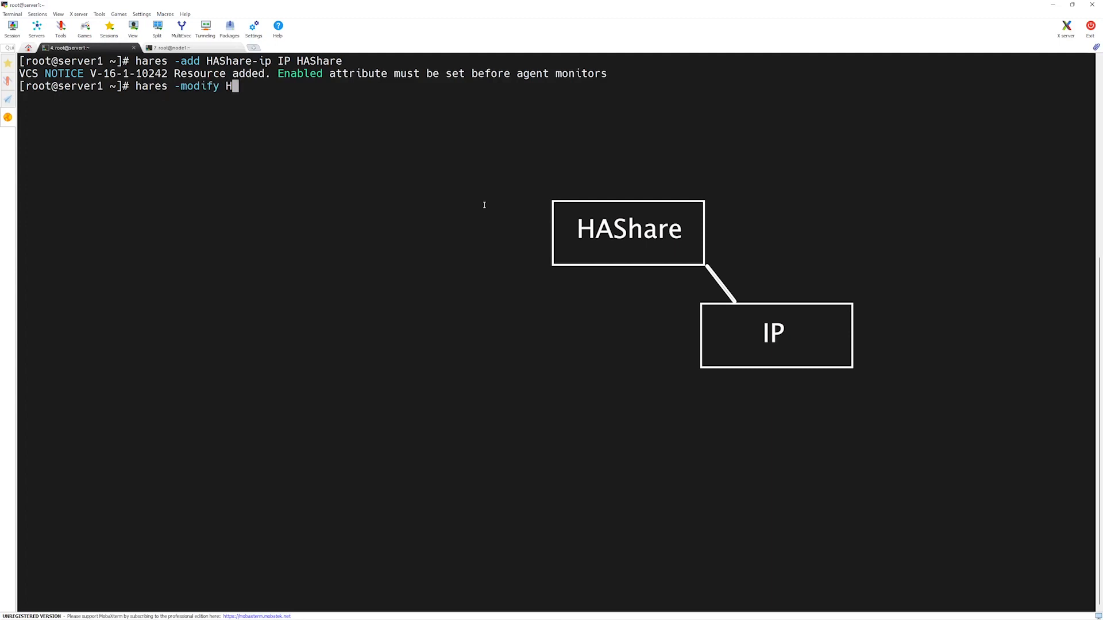
type("AShare")
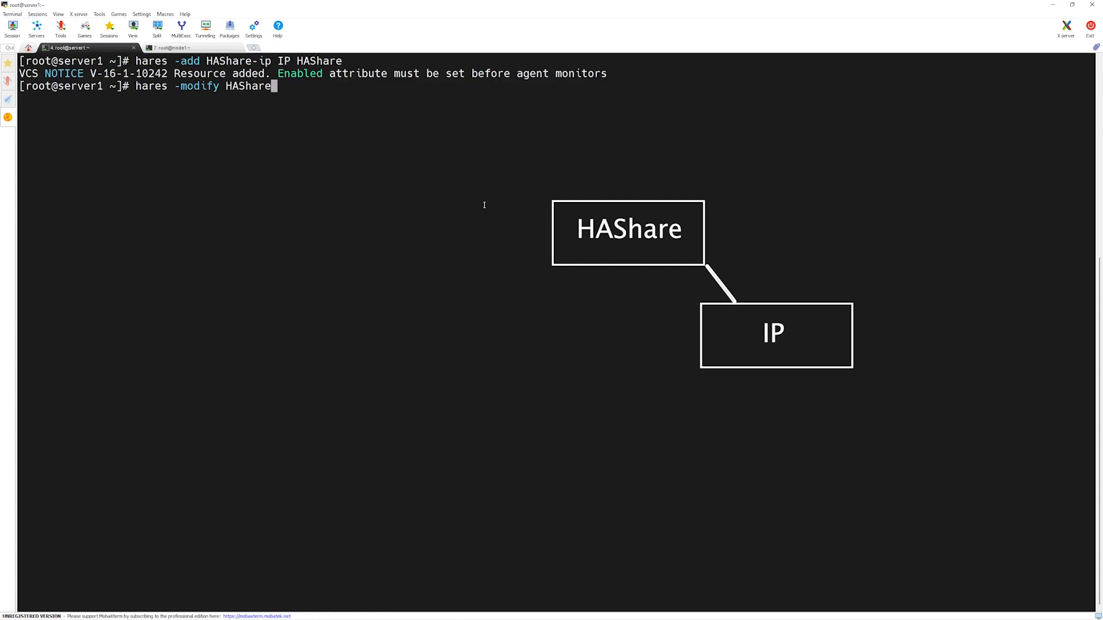
type("-ip Enabled 1")
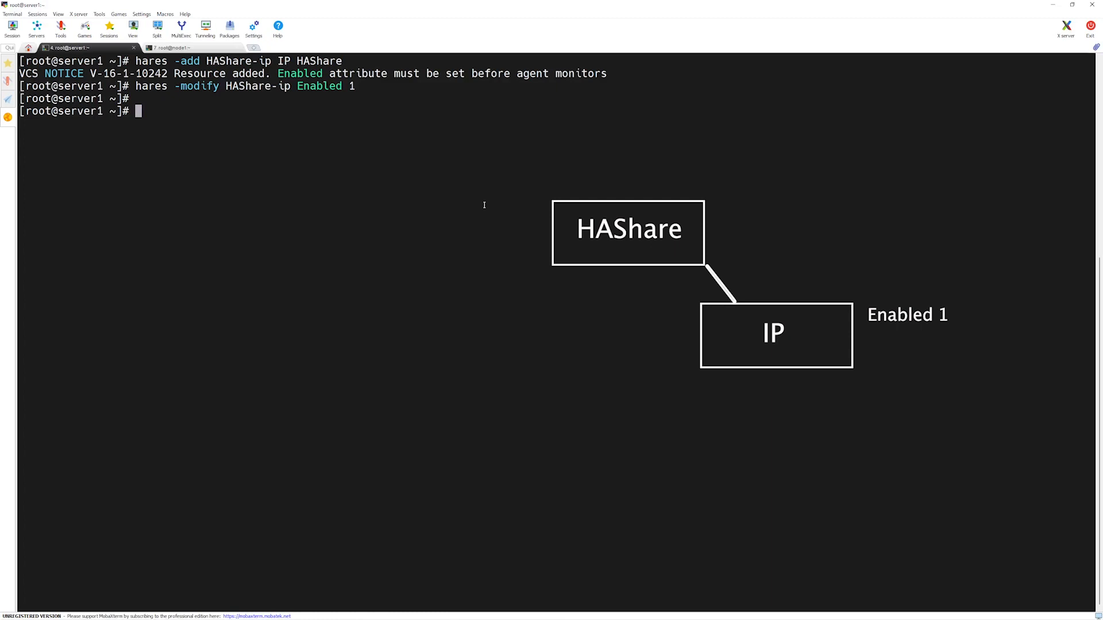
- Set the HAShare-ip Address attribute to "10.0.0.133"
type("hare")
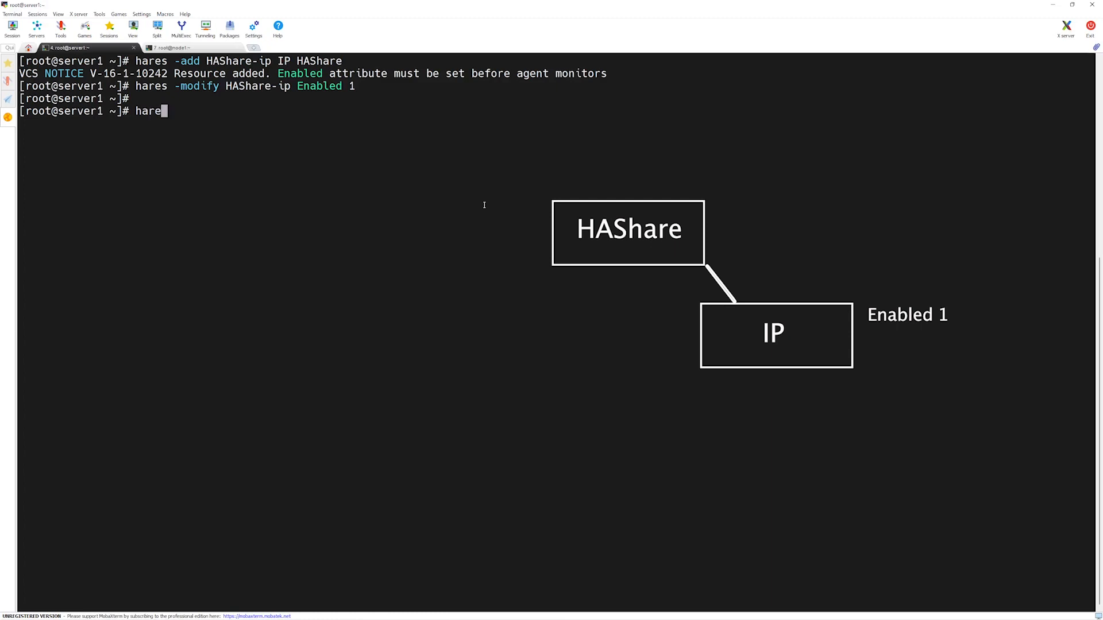
type("s -")
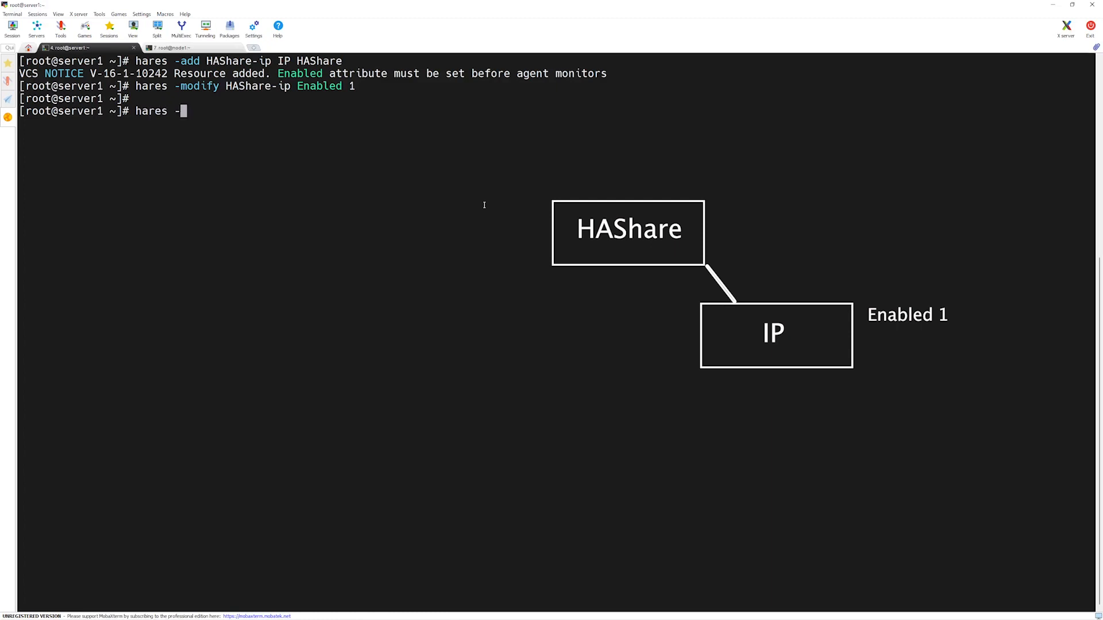
type("modify HAS")
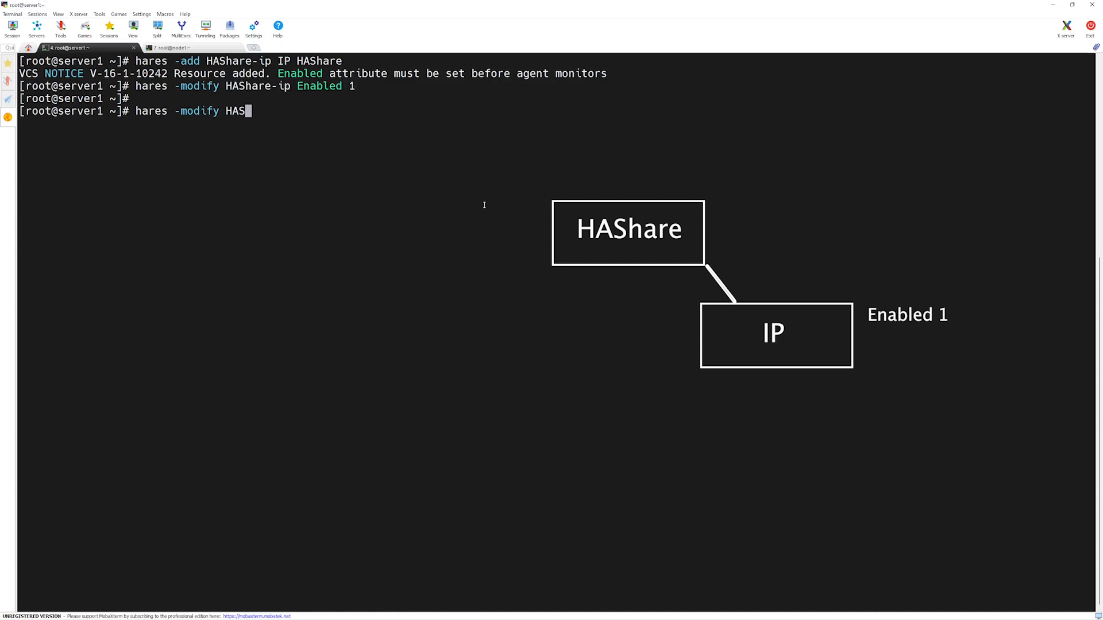
type("hare-ip")
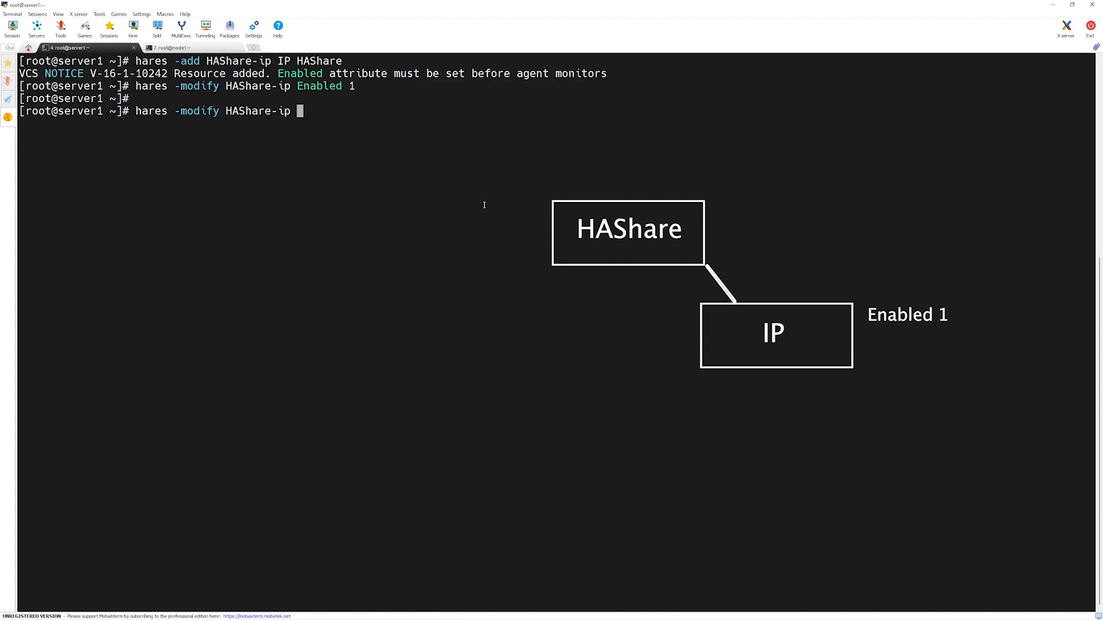
type("Address")
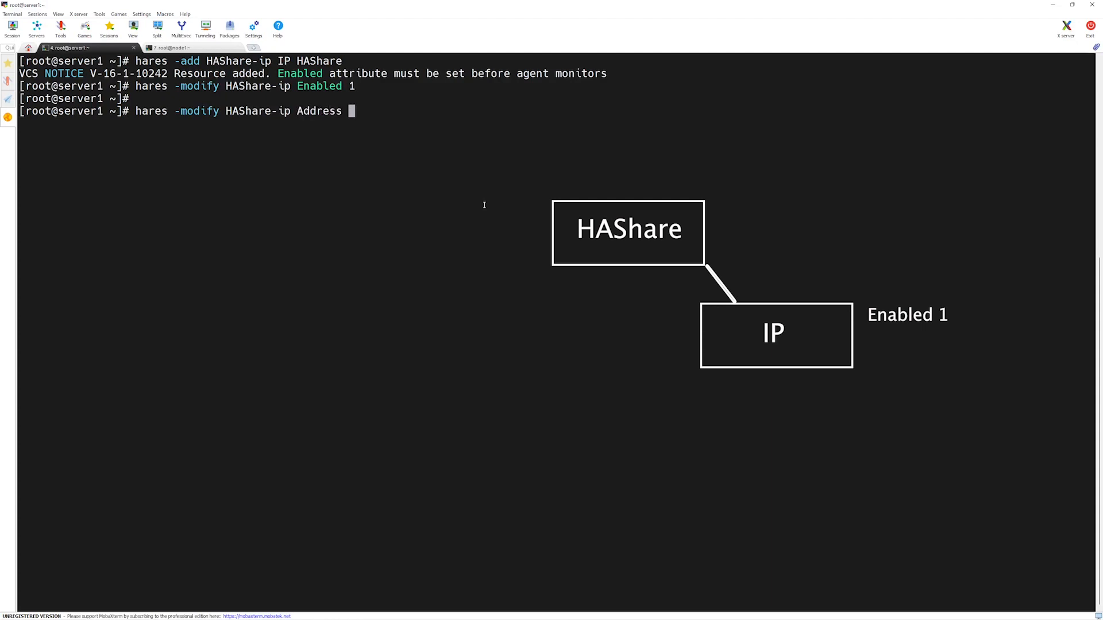
type("\"10.0.0.")
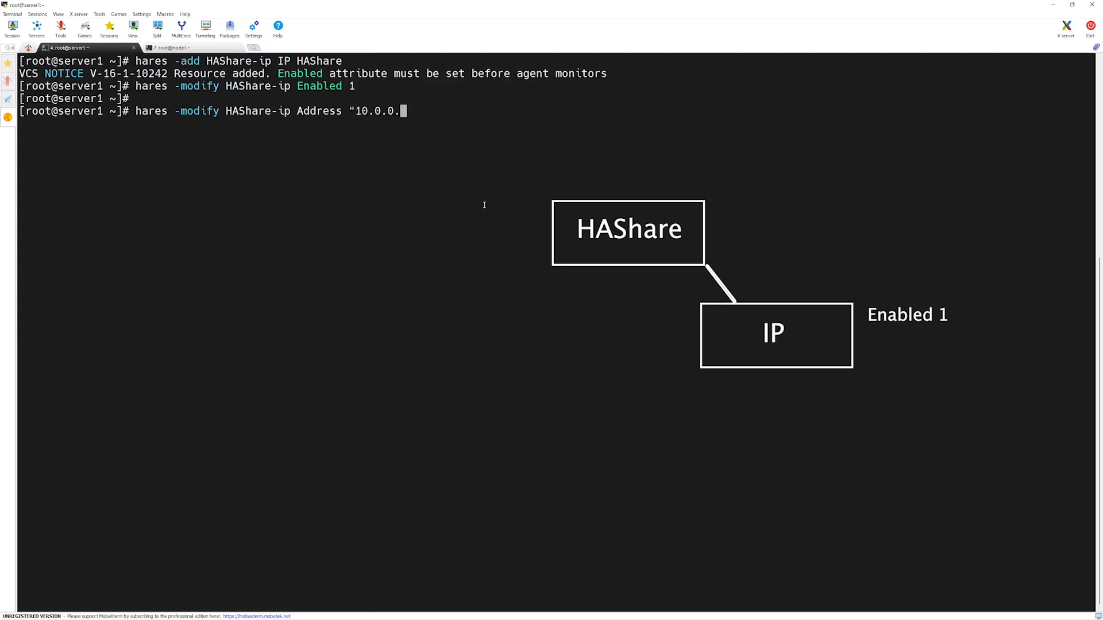
type("133")
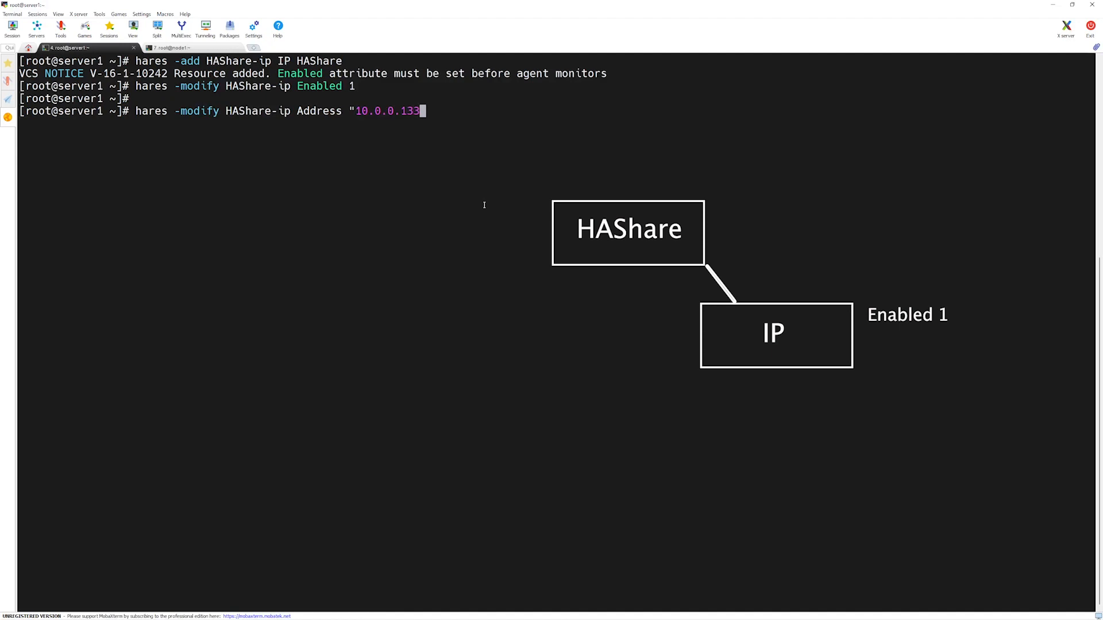
type("\"")
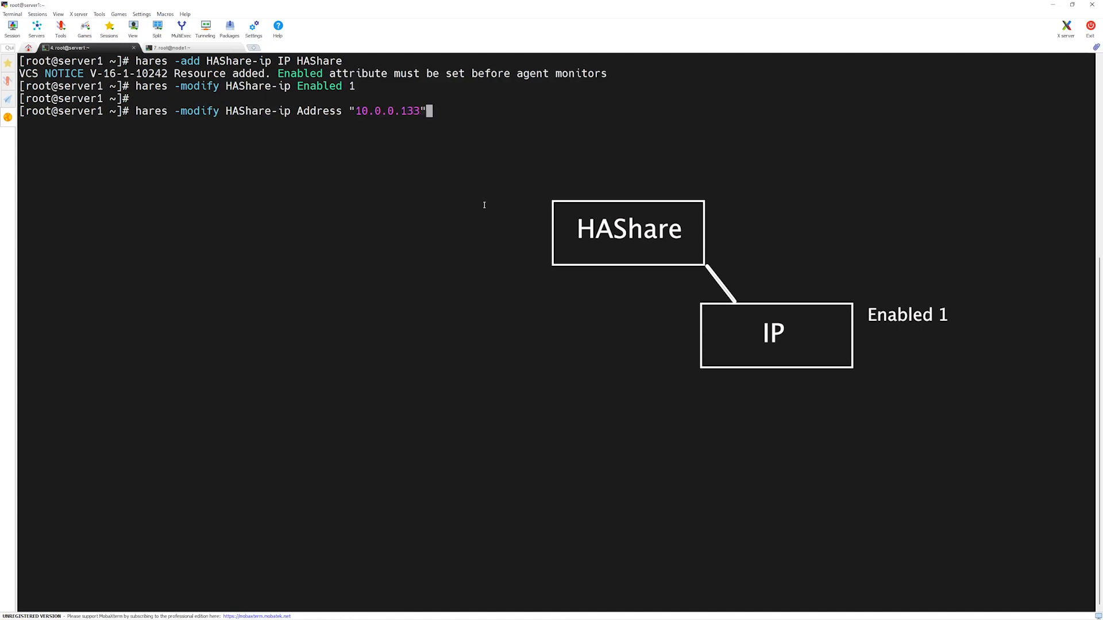
- Set the HAShare-ip NetMask attribute to "255.255.255.0"
type("hares -m")
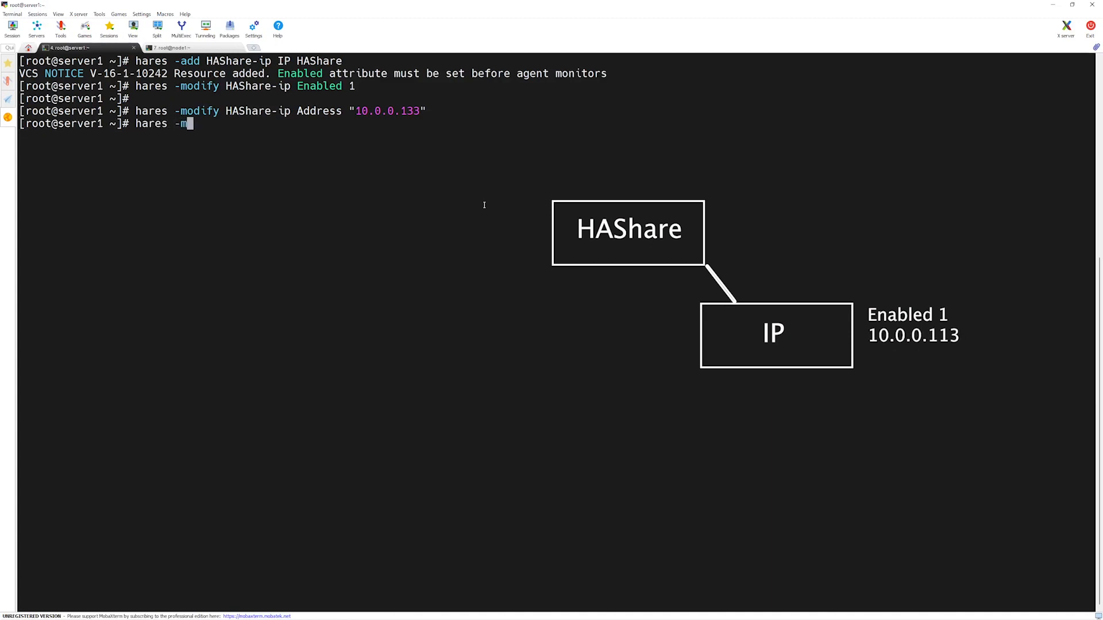
type("odify")
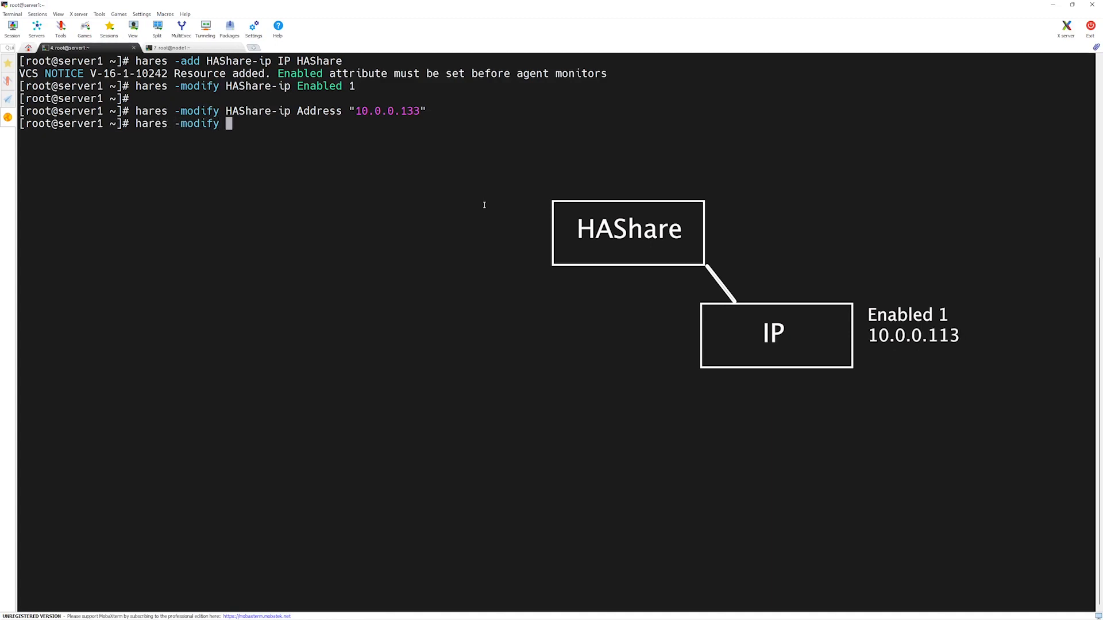
type("H")
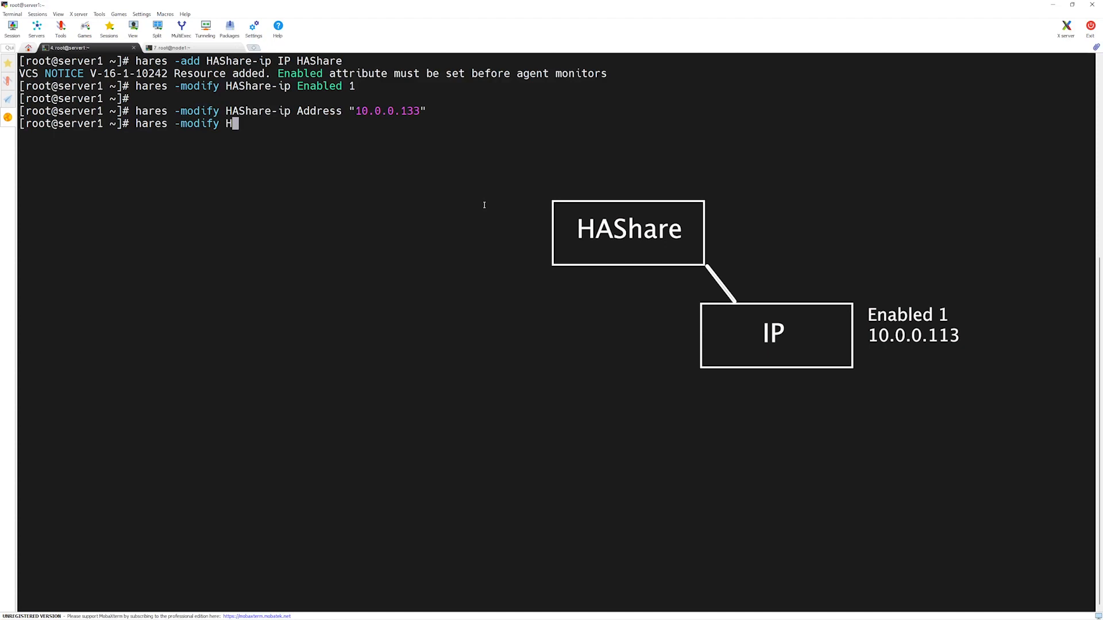
type("AShare-ip")
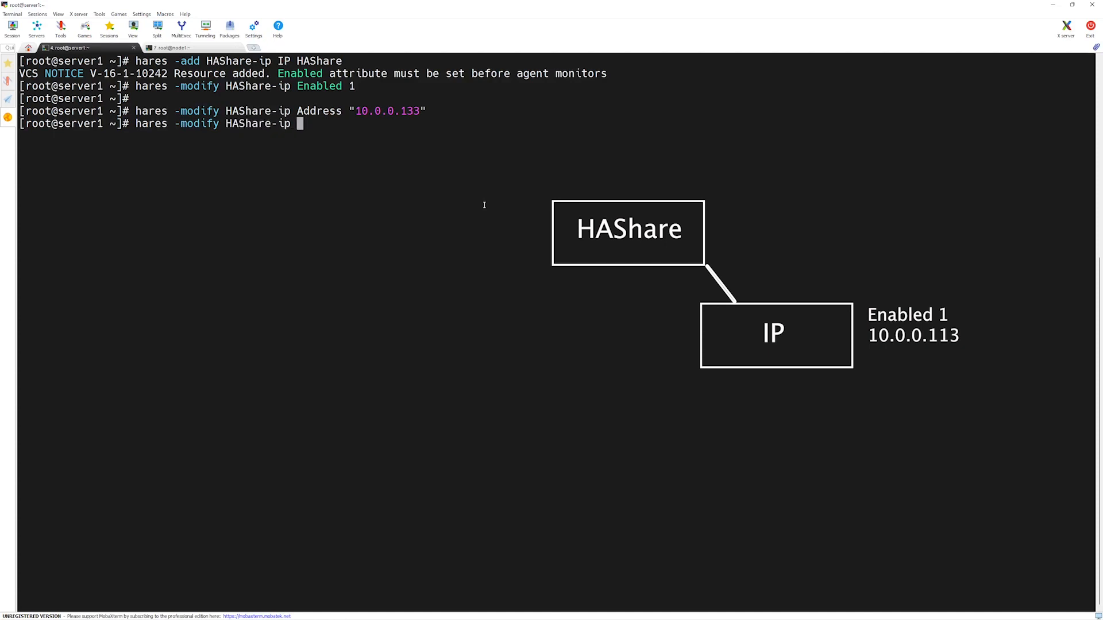
type("Net")
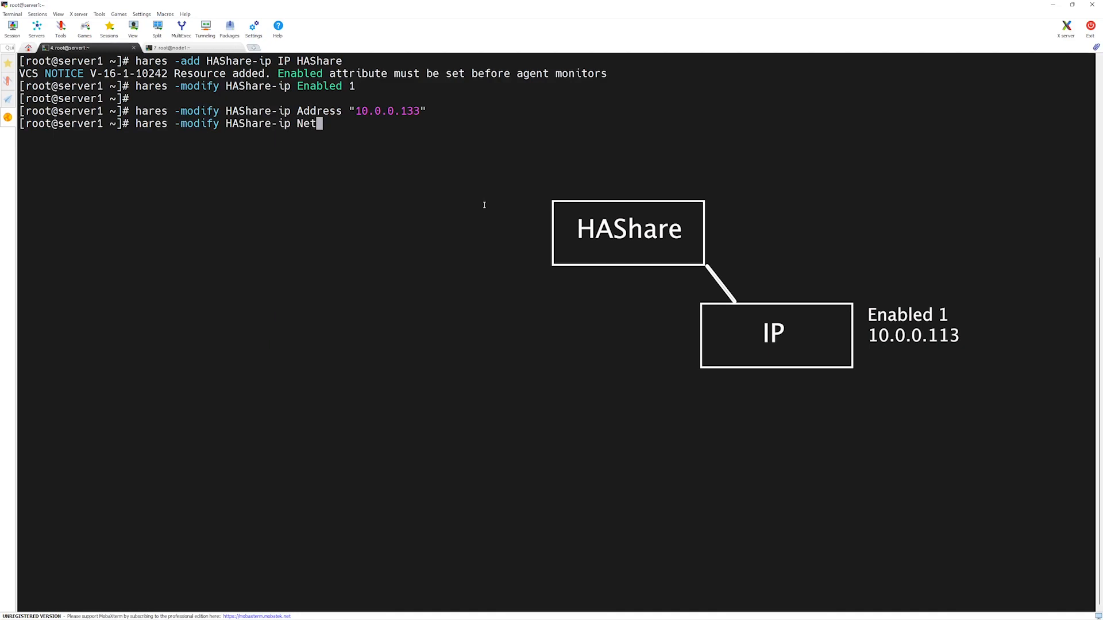
type("Mask \"255")
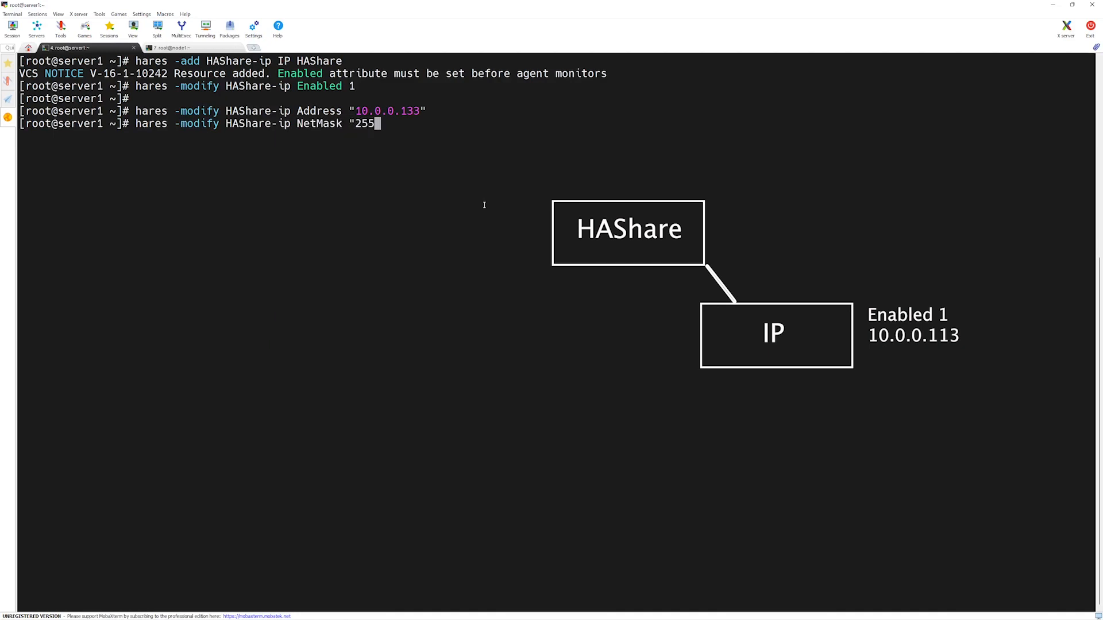
type("255.255.0")
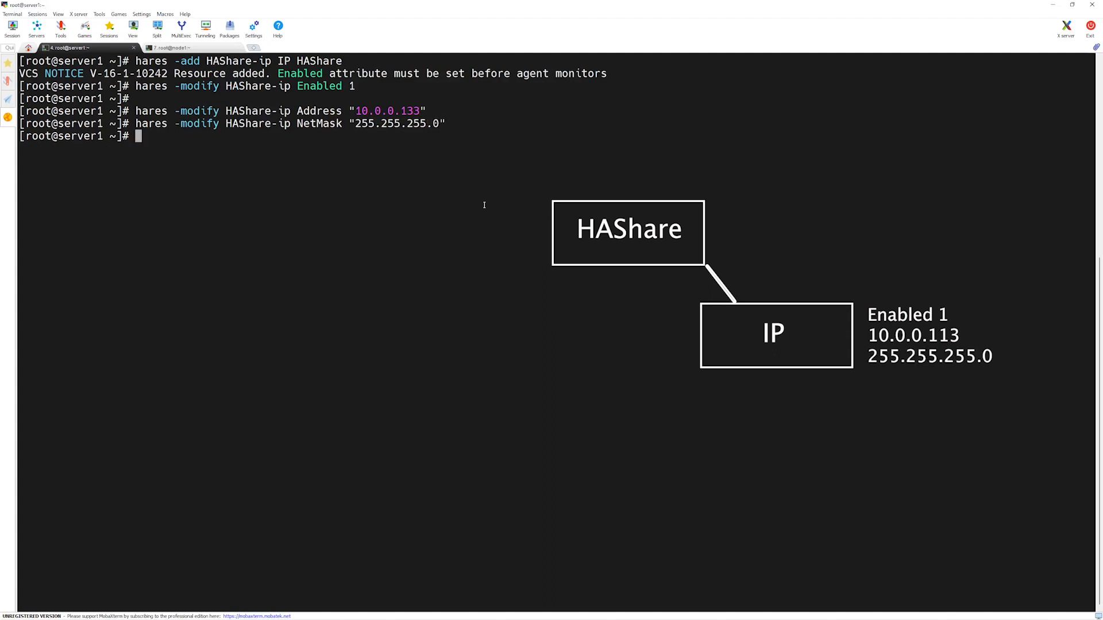
- List interfaces with ip a, then set HAShare-ip Device to "enp0s3"
type("ip a")
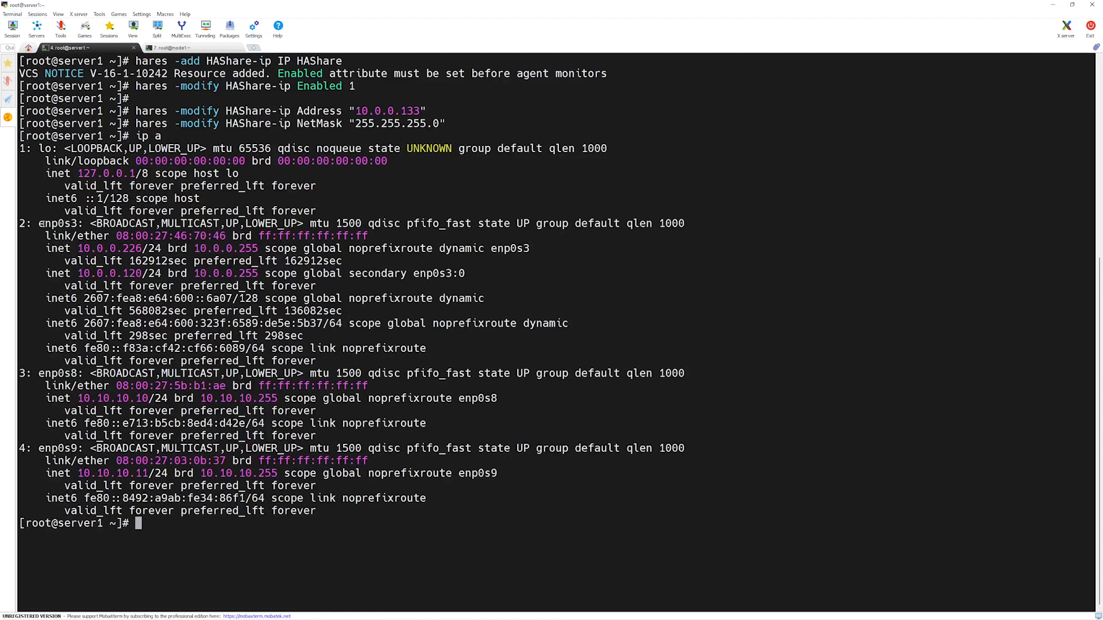
double_click(53, 222)
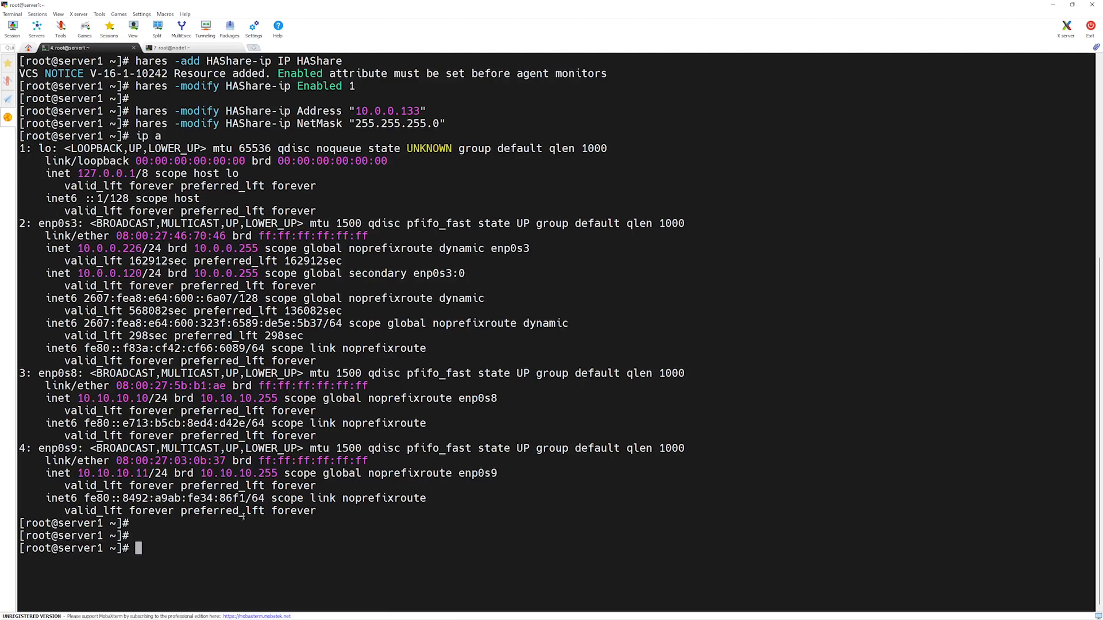
type("hares")
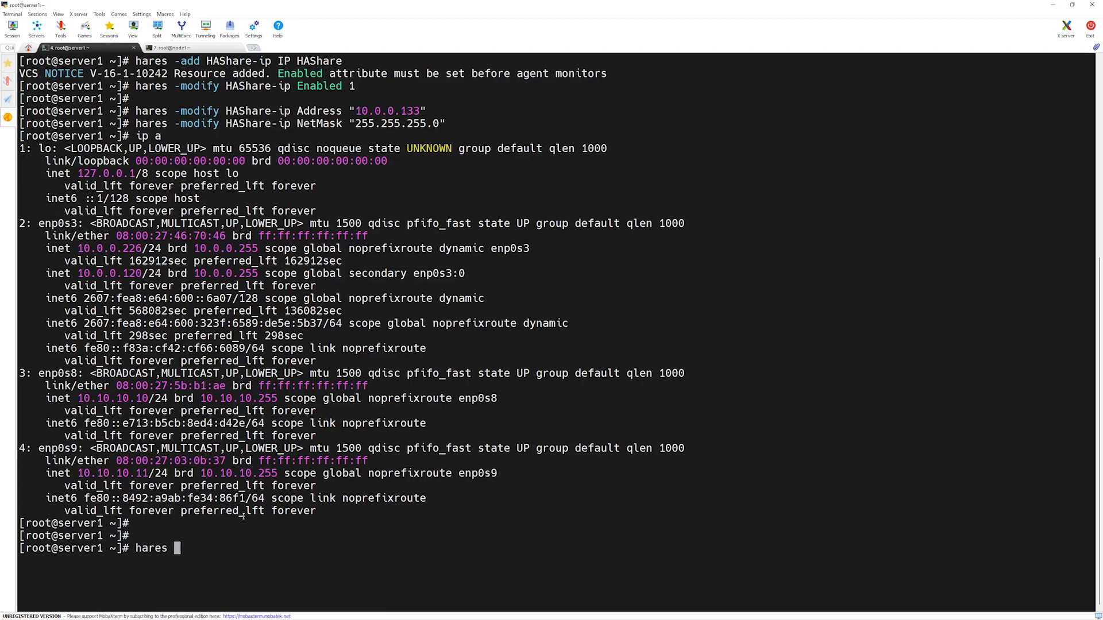
type("-modiy")
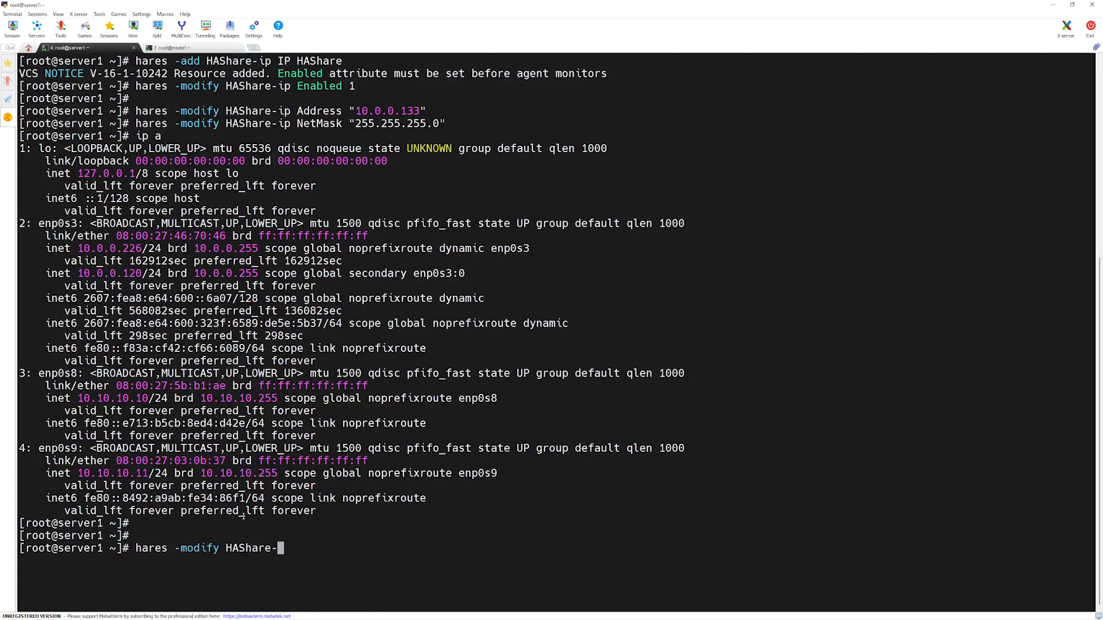
type("ip De")
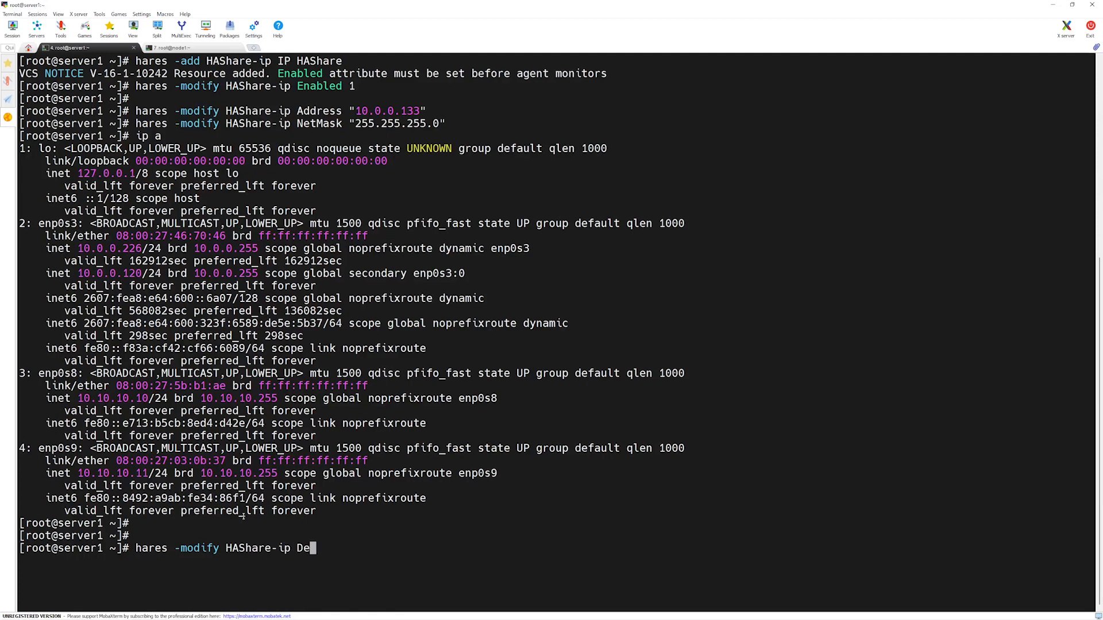
type("vice \"e")
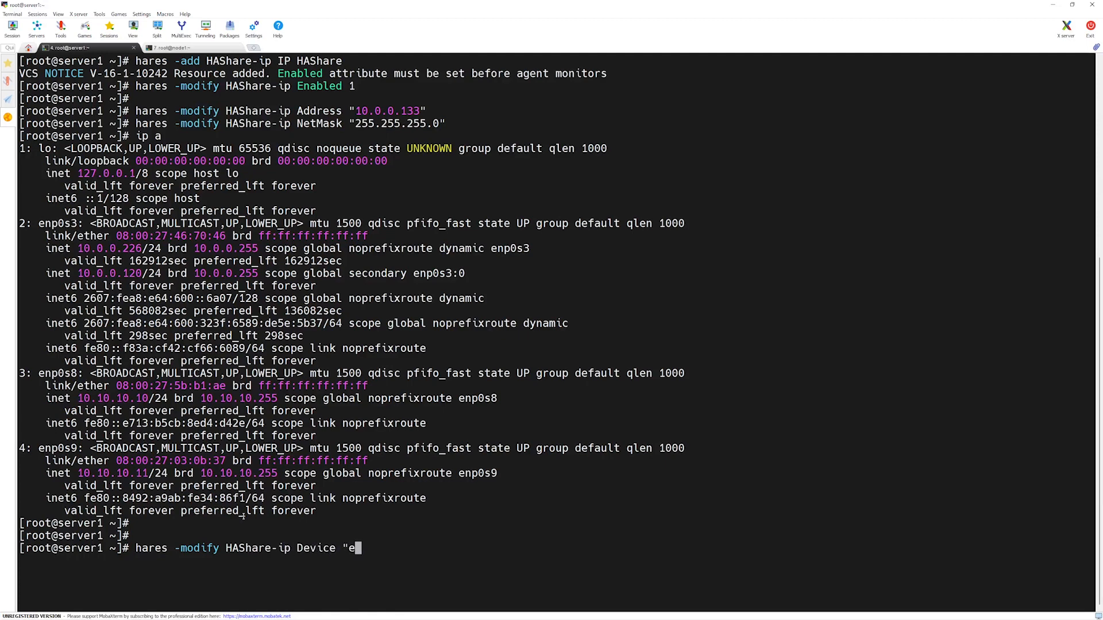
type("np")
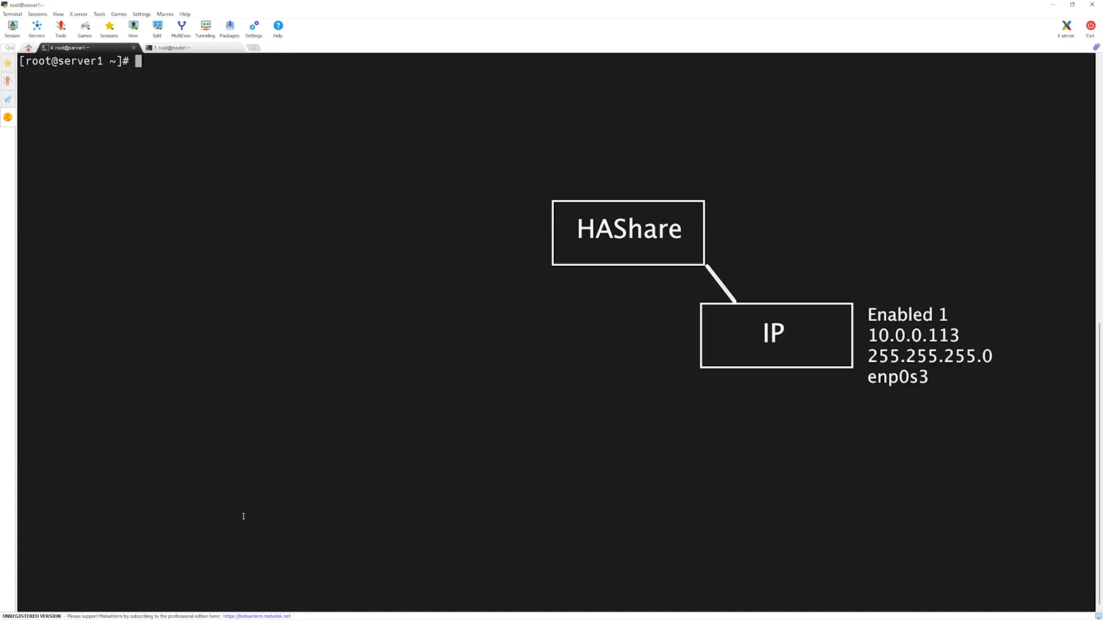
type("ha")
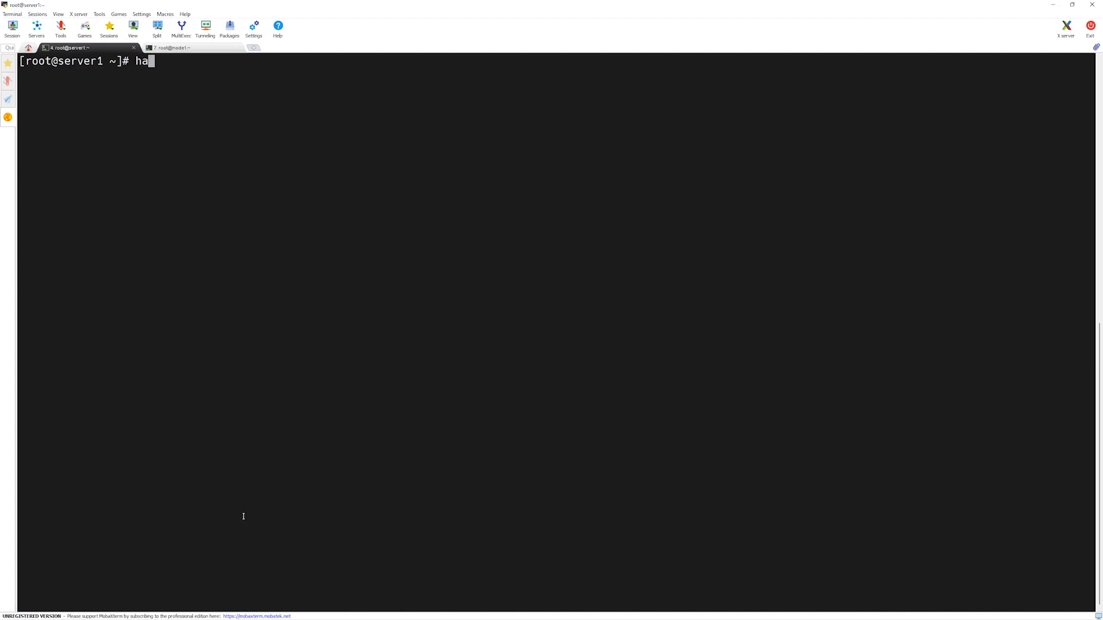
- Run hares -list to show HAShare-ip, csgnic and webip on both servers
type("res")
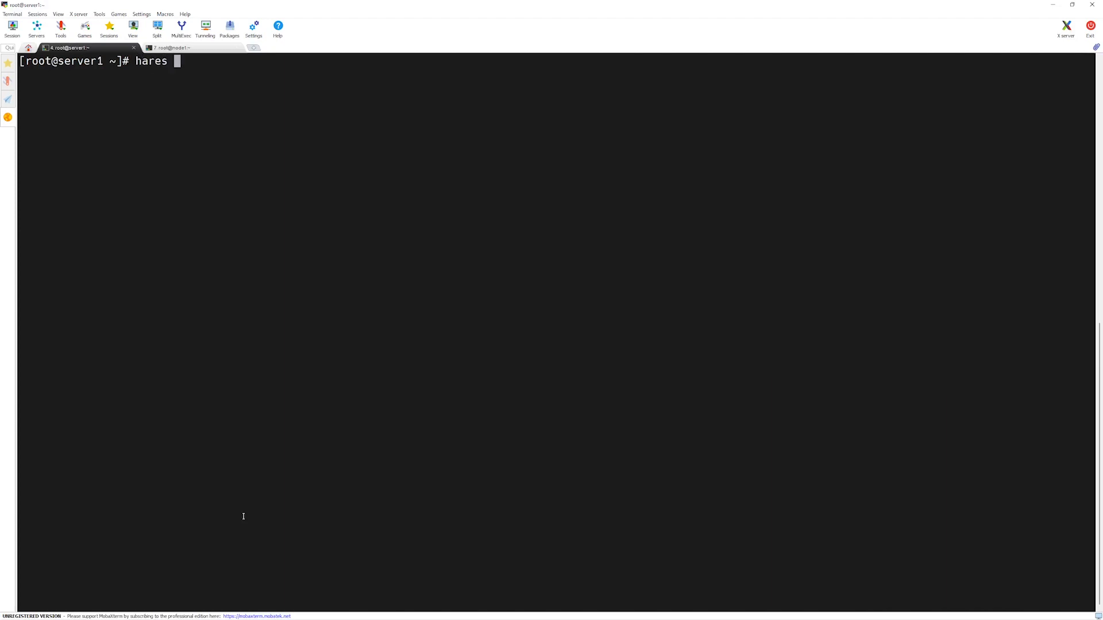
type("-list")
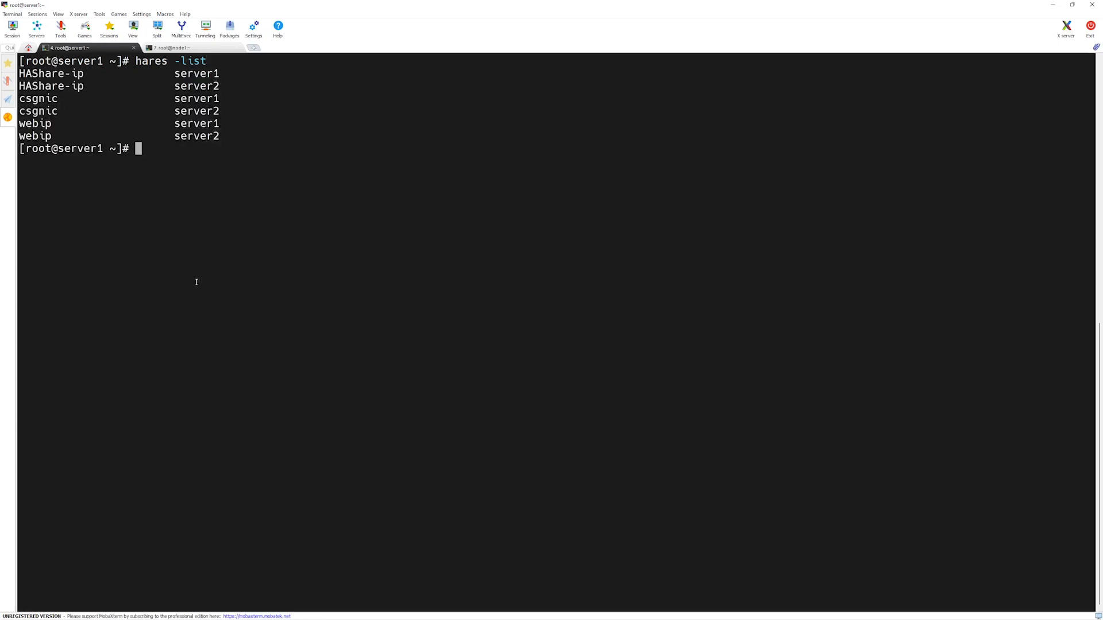
mouse_move(336, 322)
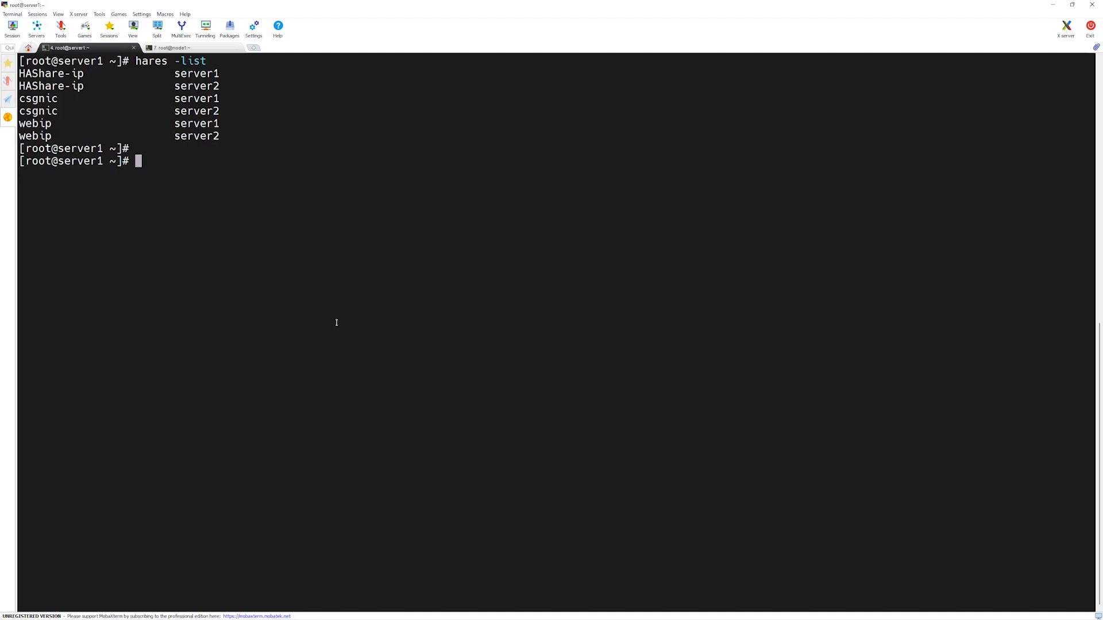
- Display and scroll HAShare-ip attributes, checking 10.0.0.133, 255.255.255.0 and enp0s3, then clear
type("hares")
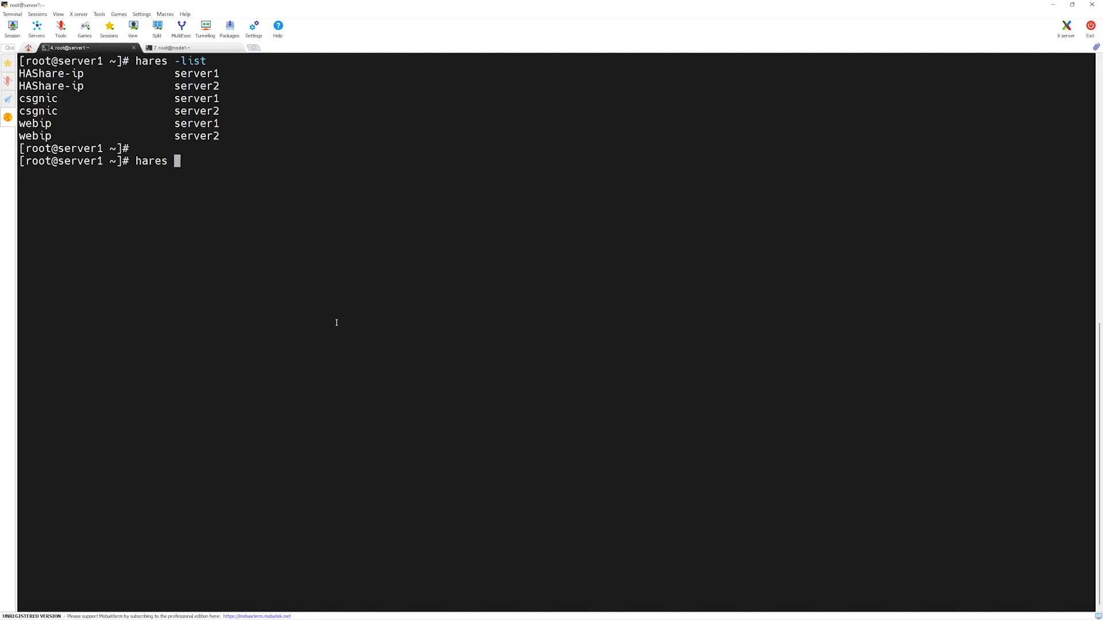
type("-display")
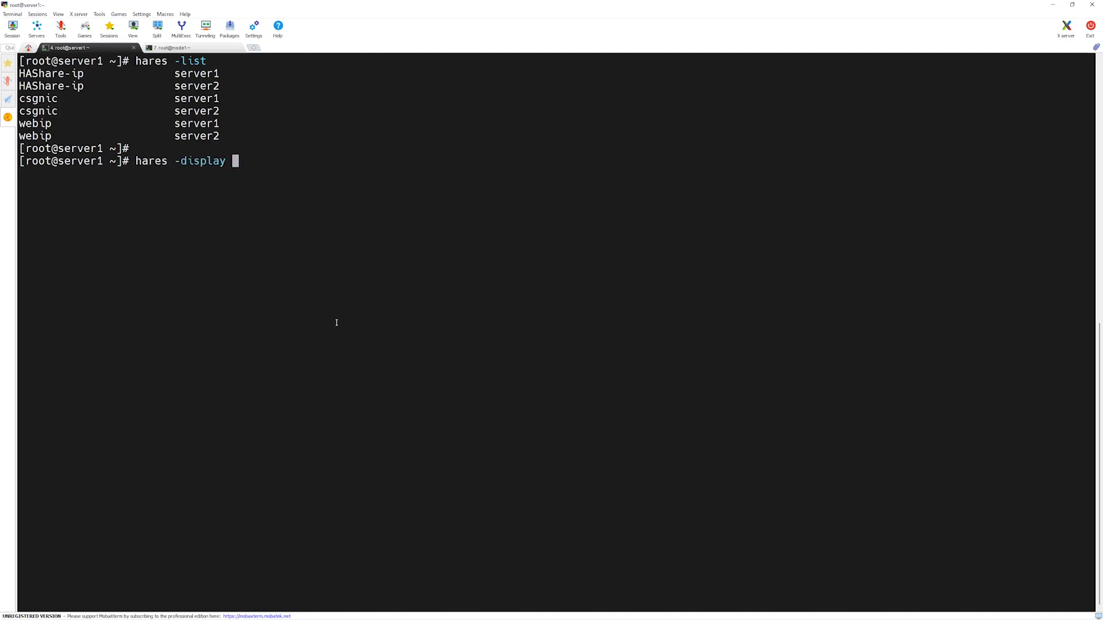
type("HAShare-ip")
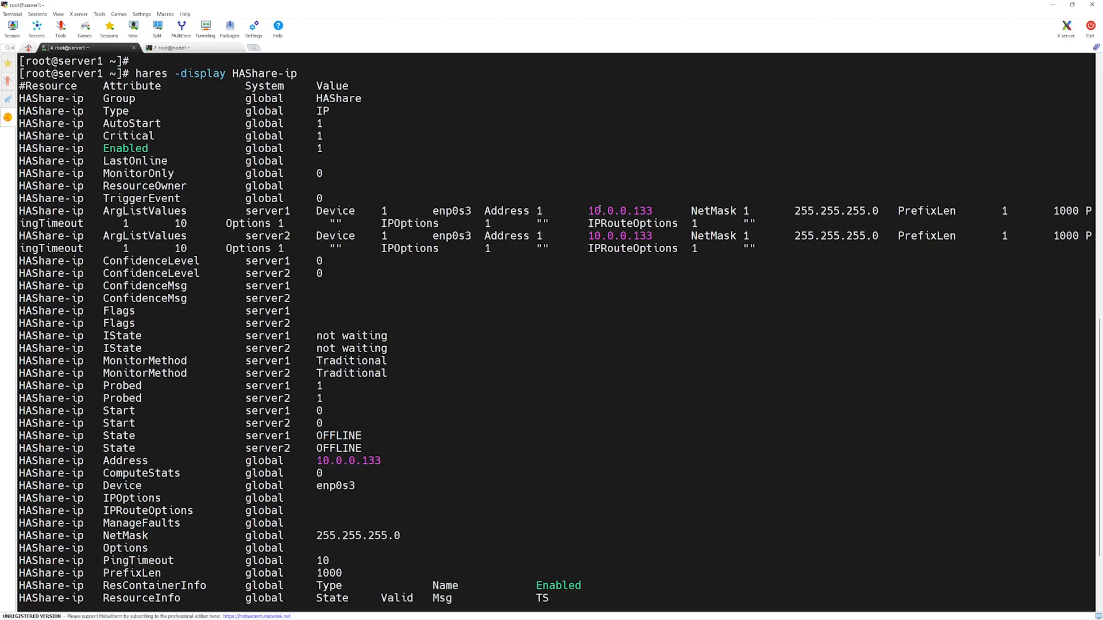
scroll("down", 3)
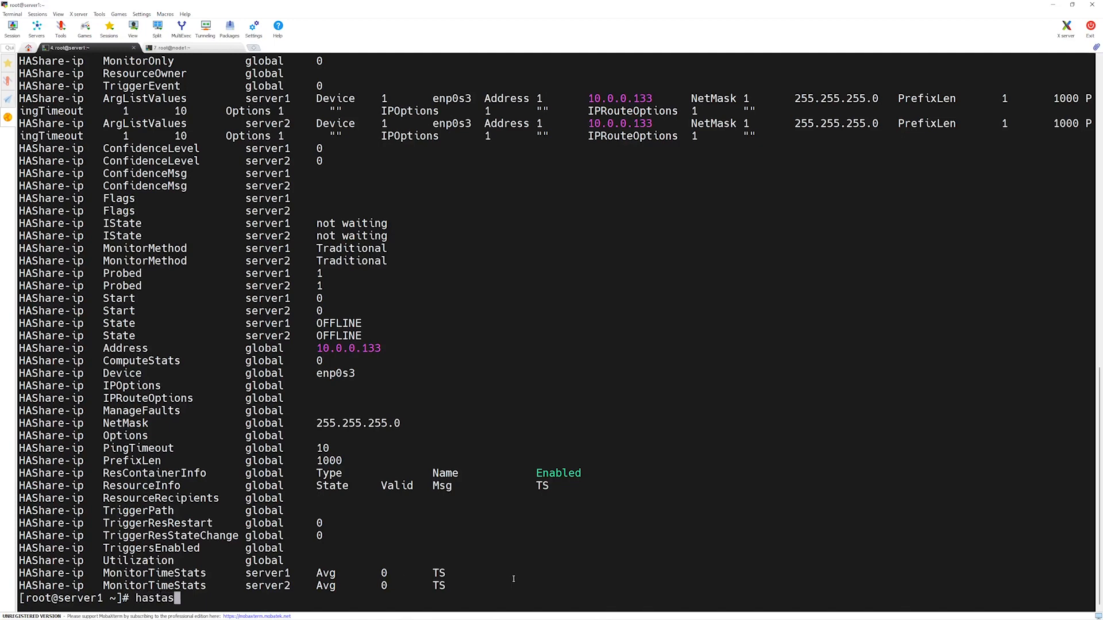
type("tu")
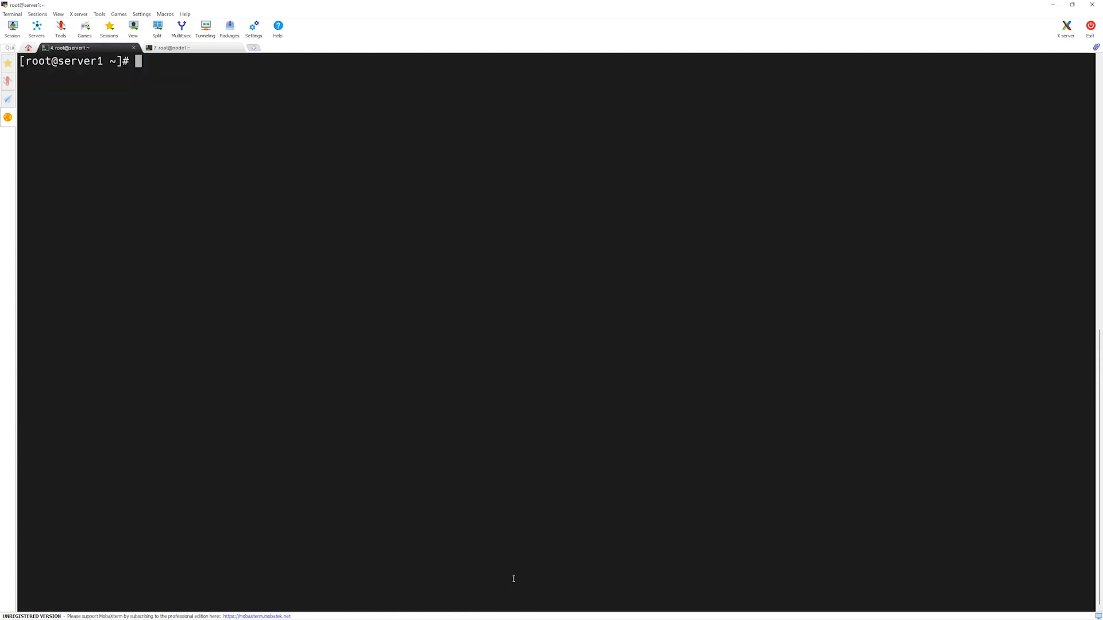
- Create resource HAShare-nic of type NIC in the HAShare group using hares -add
type("hares -add")
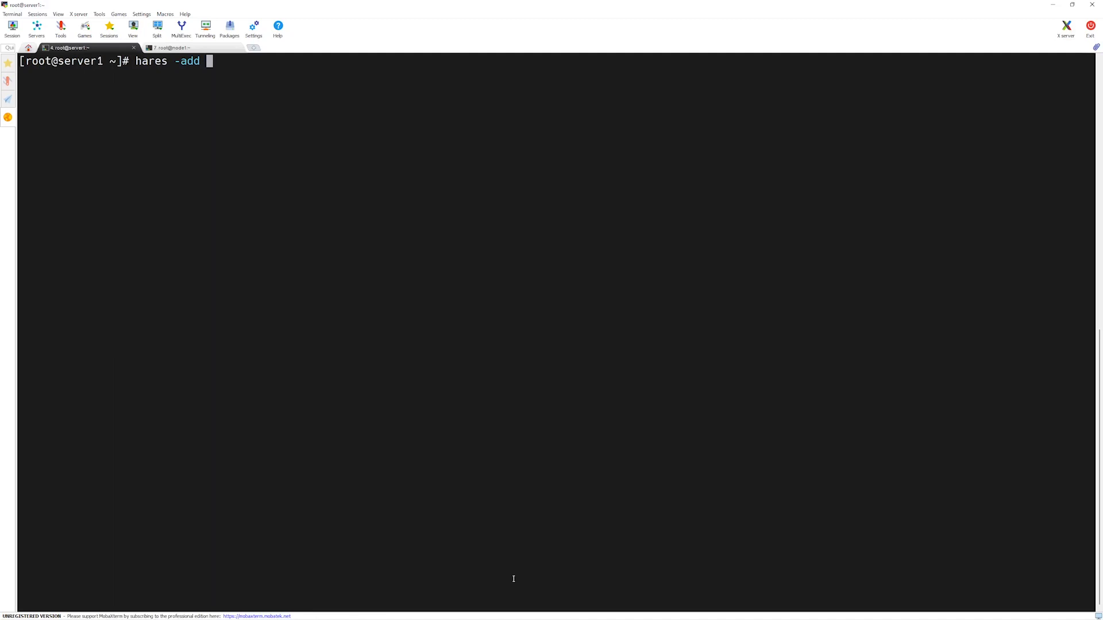
type("HAShare")
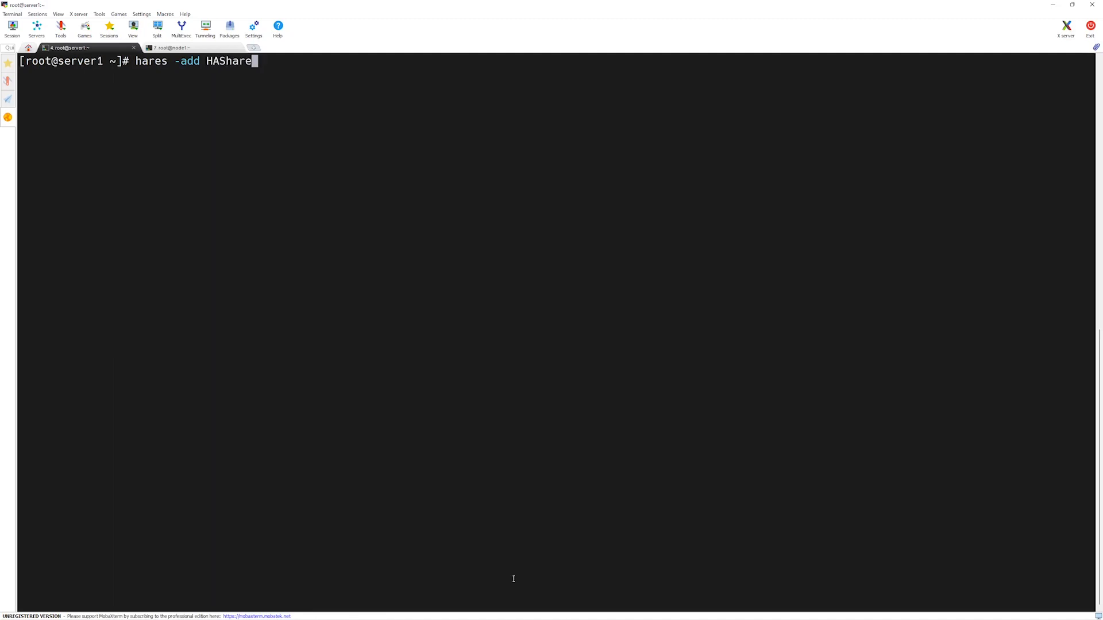
type("-nic NIC")
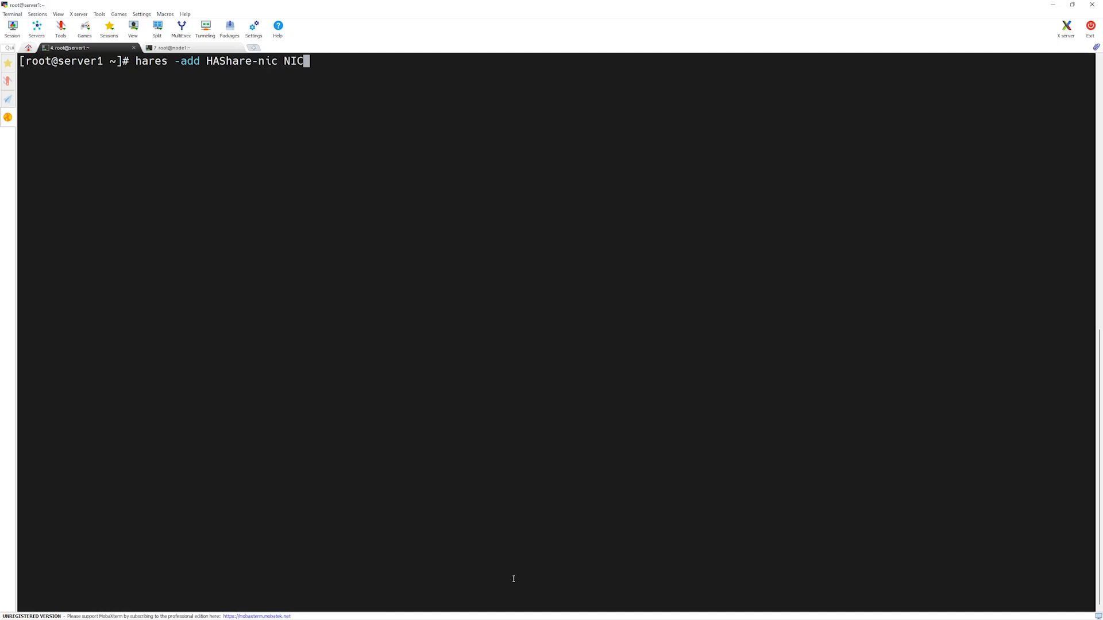
type("HASh")
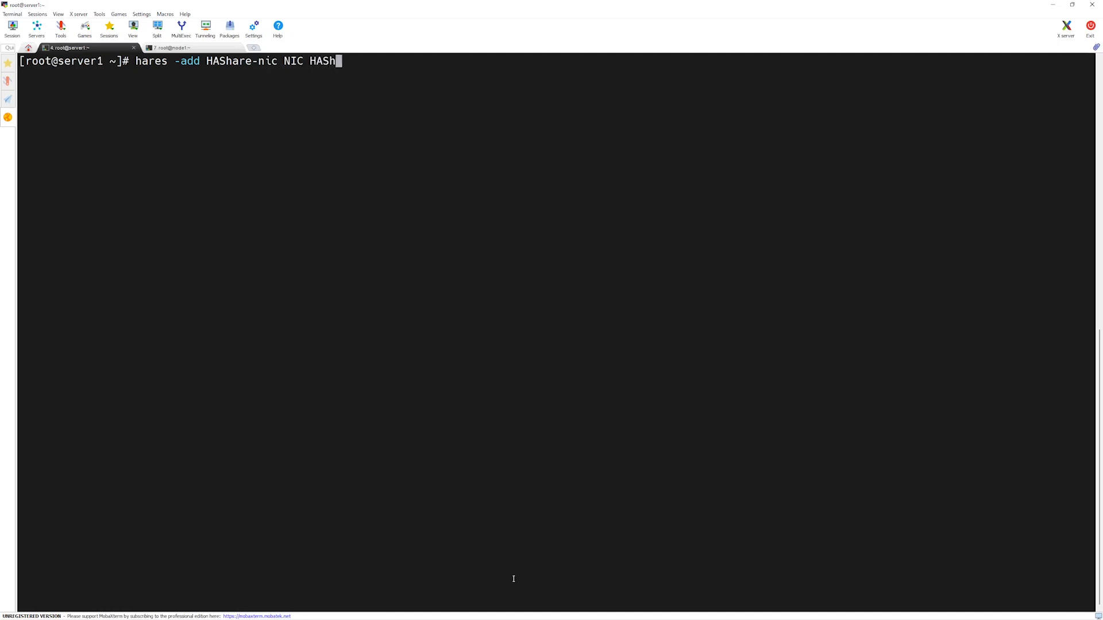
type("are")
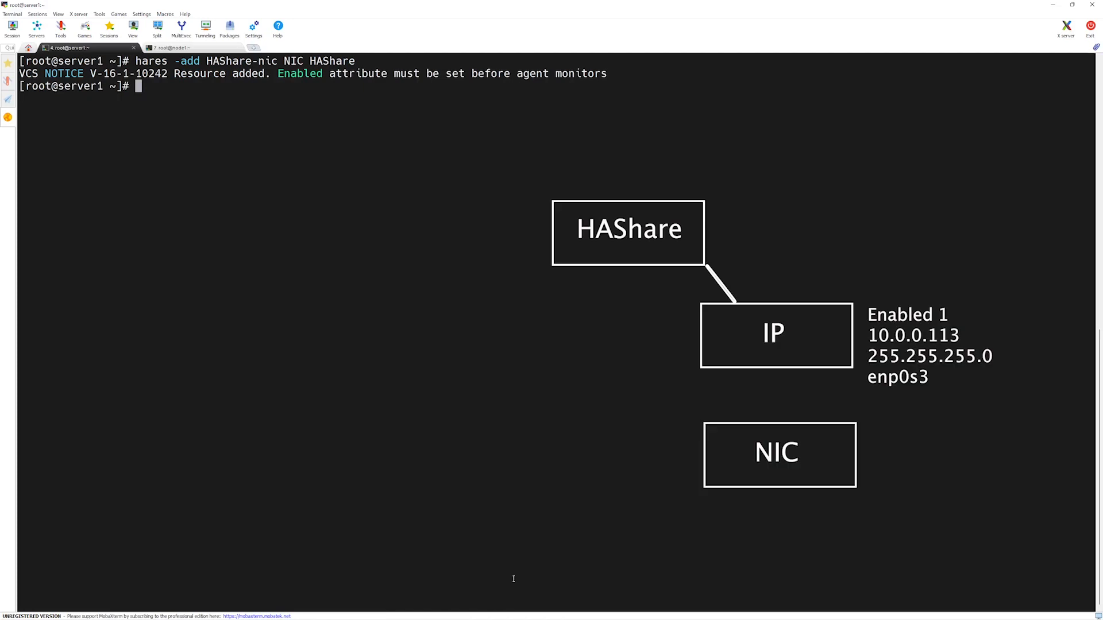
- Set HAShare-nic's Enabled attribute to 1
type("hares -")
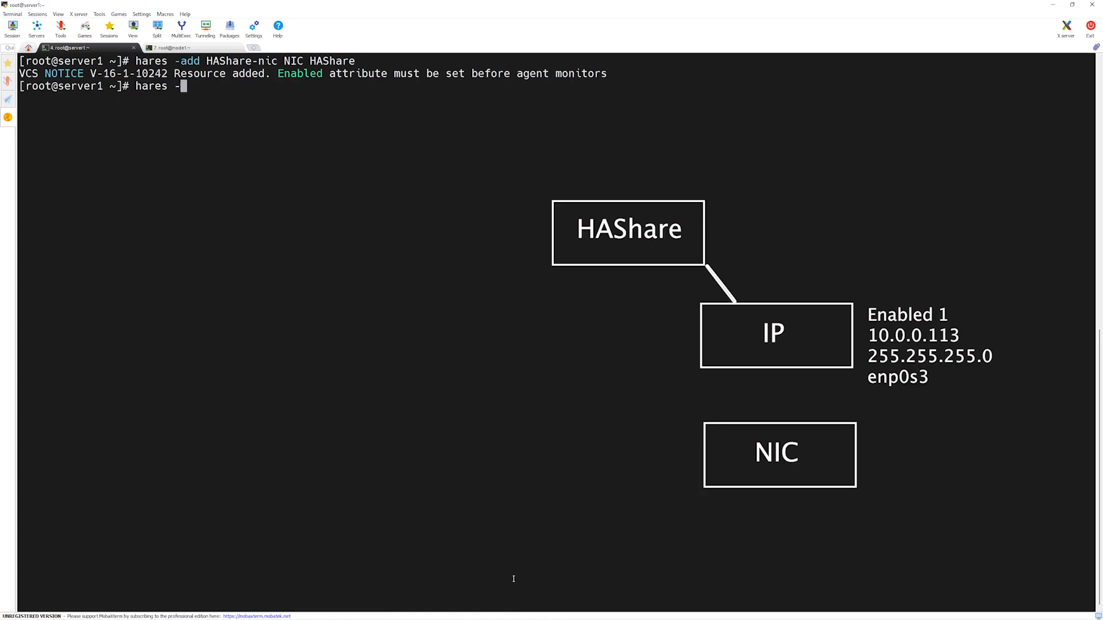
type("m")
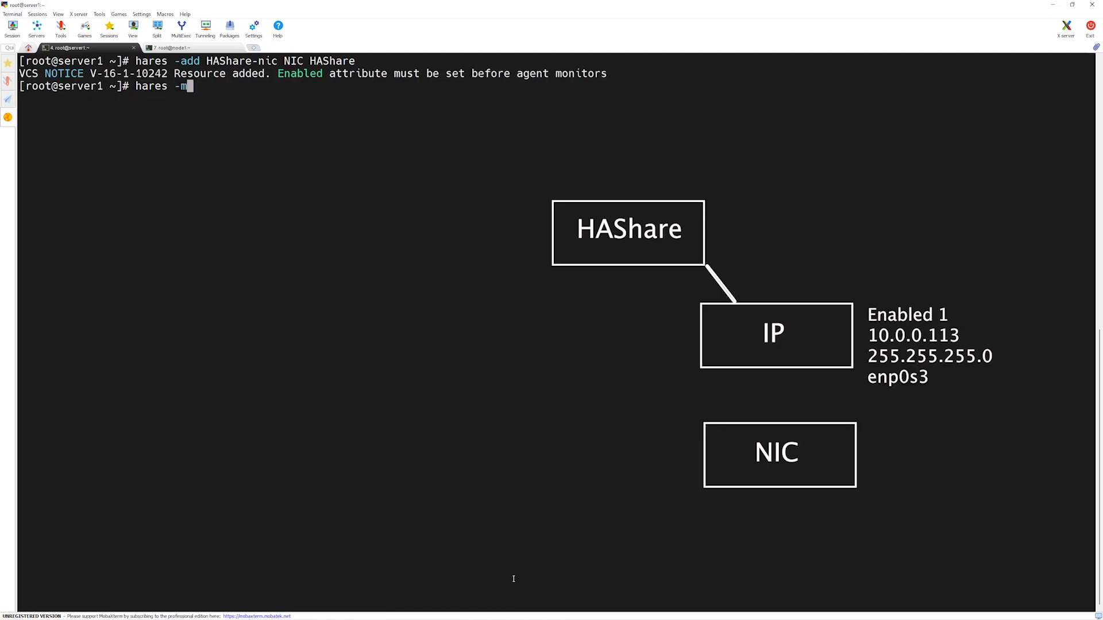
type("odify")
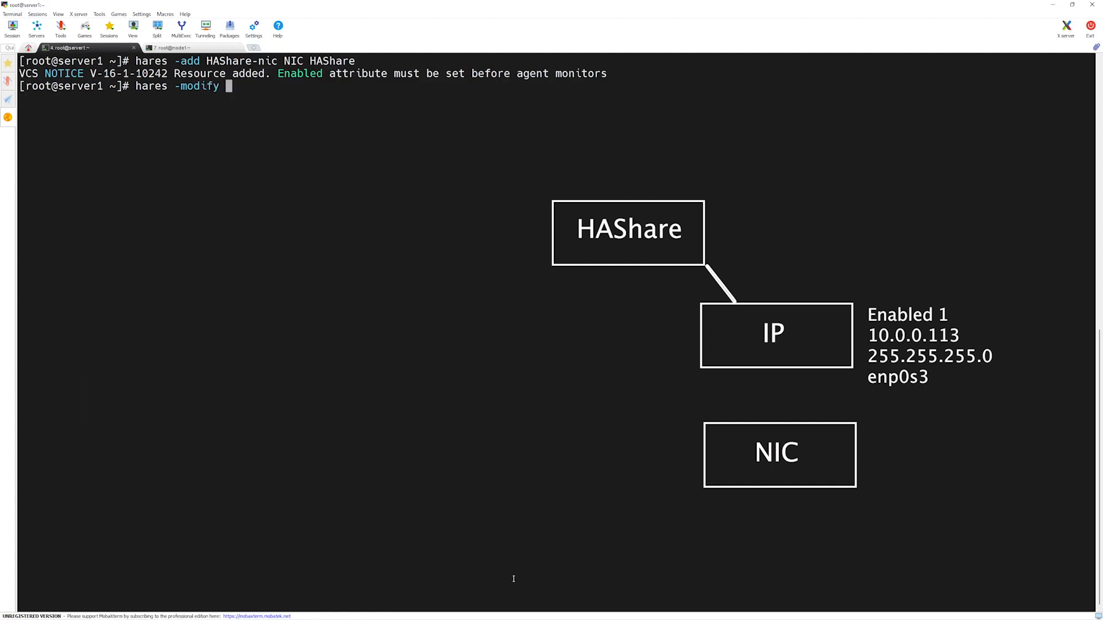
type("HAShare")
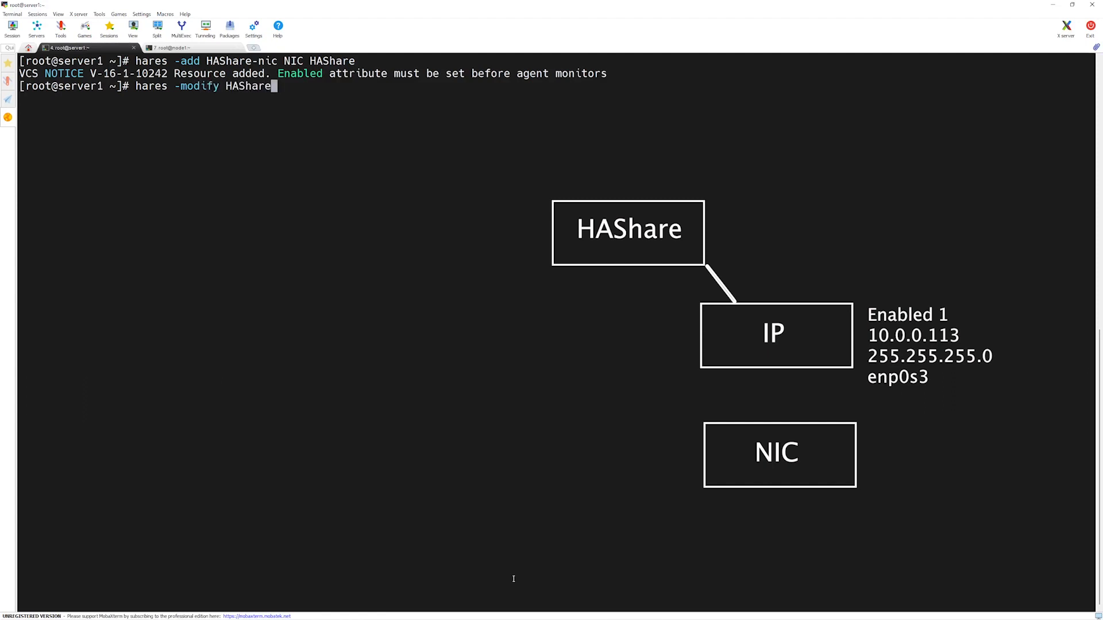
type("-nic Enabled 1")
type("hares -modify")
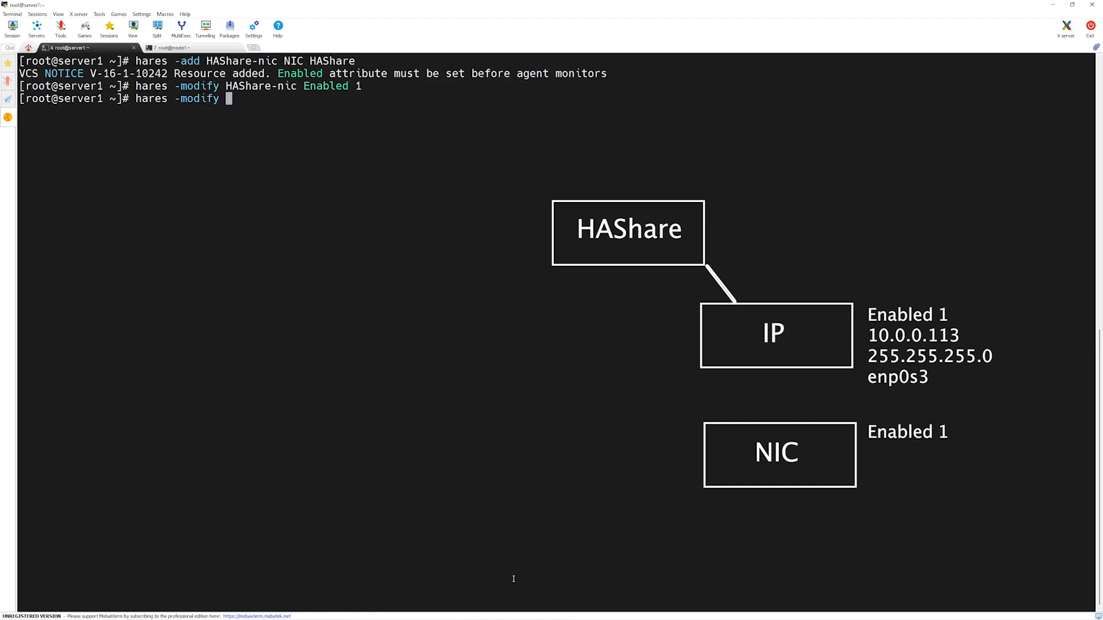
- Set HAShare-nic's Device attribute to enp0s3
type("HASa")
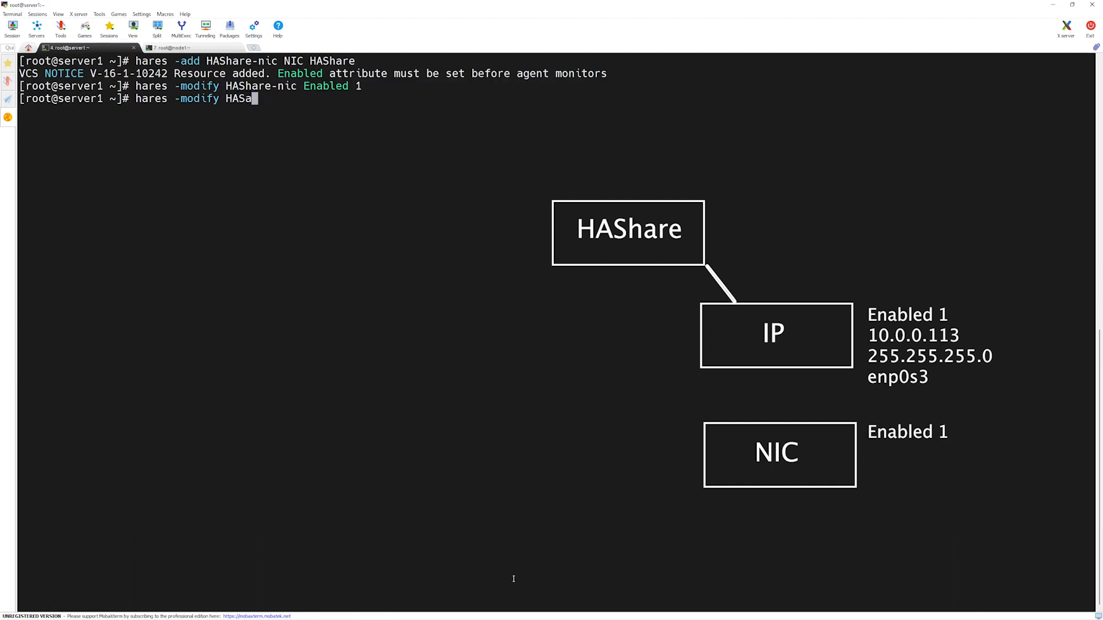
type("hare-nic Dev")
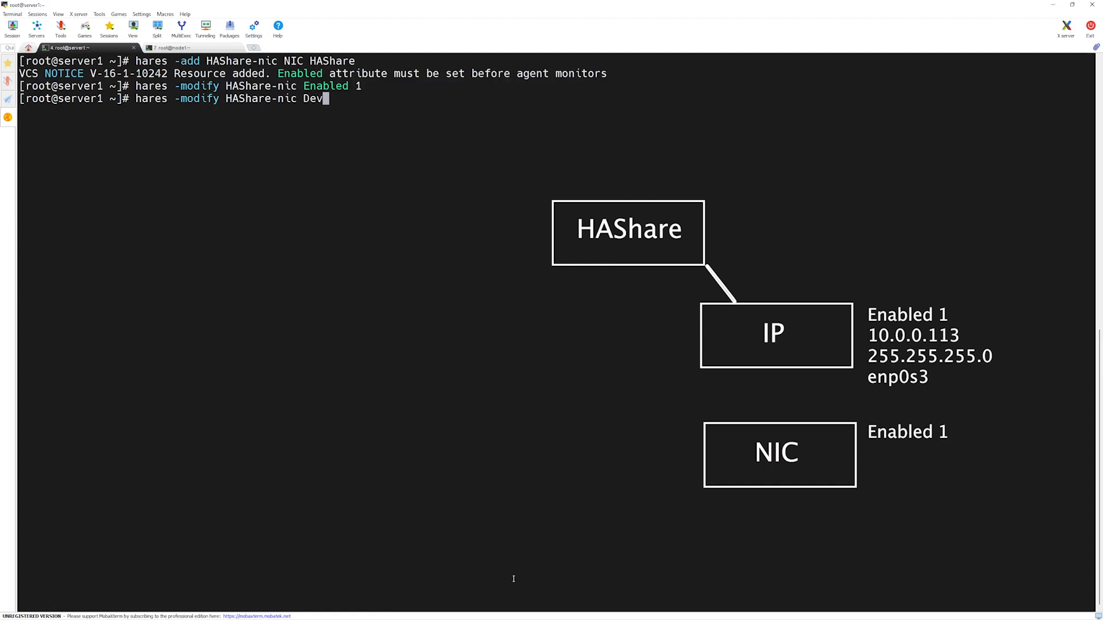
type("ice")
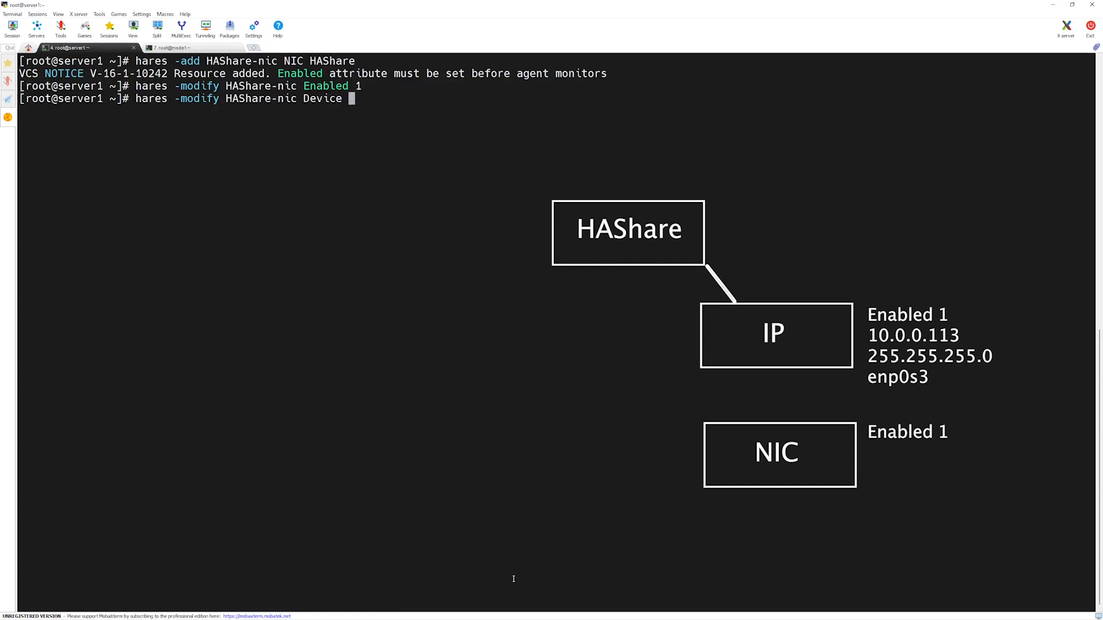
type("en")
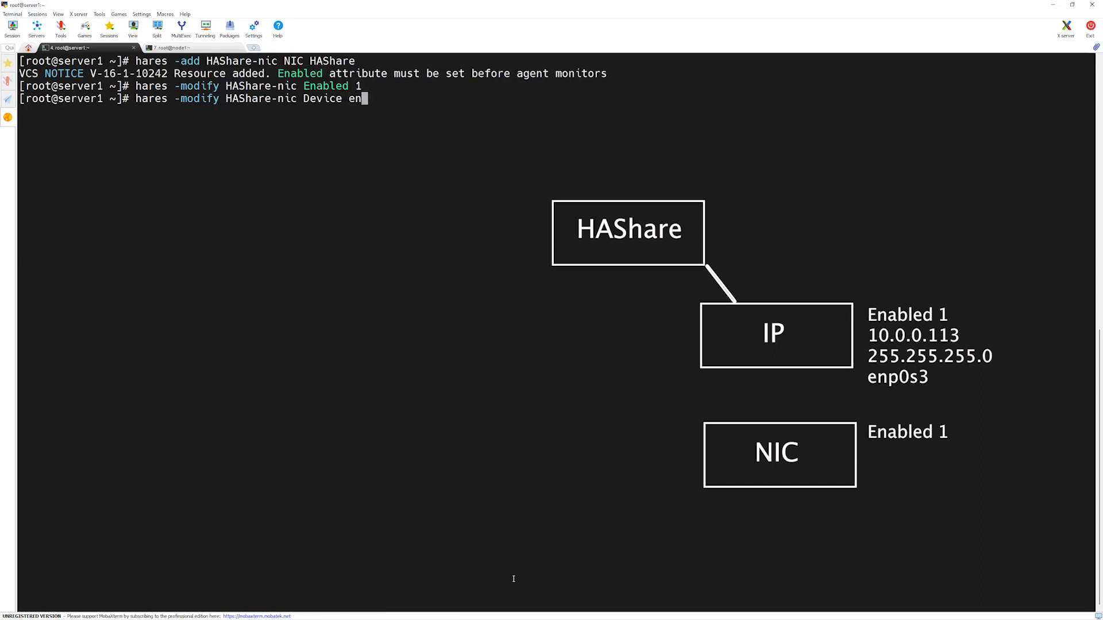
type("p0s3")
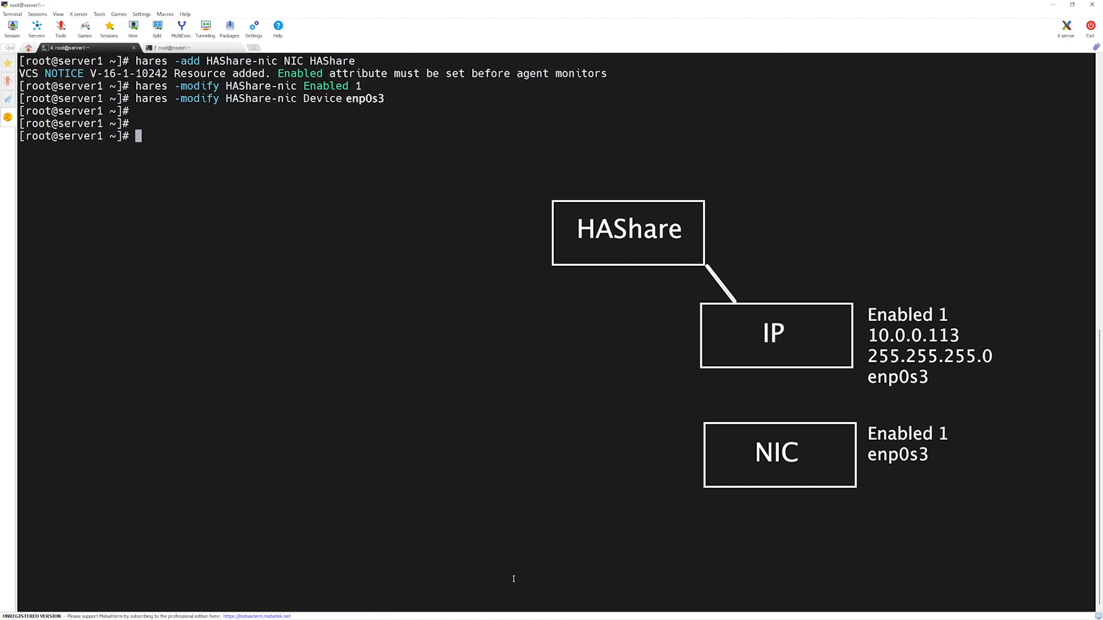
type("ha")
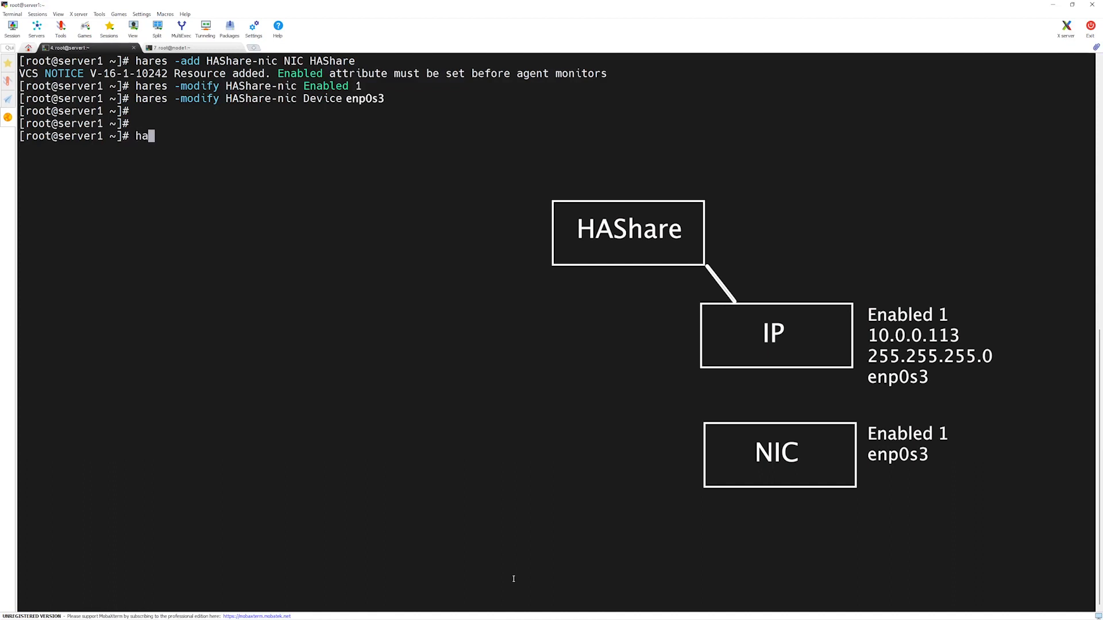
- Link HAShare-ip to HAShare-nic with hares -link
type("res")
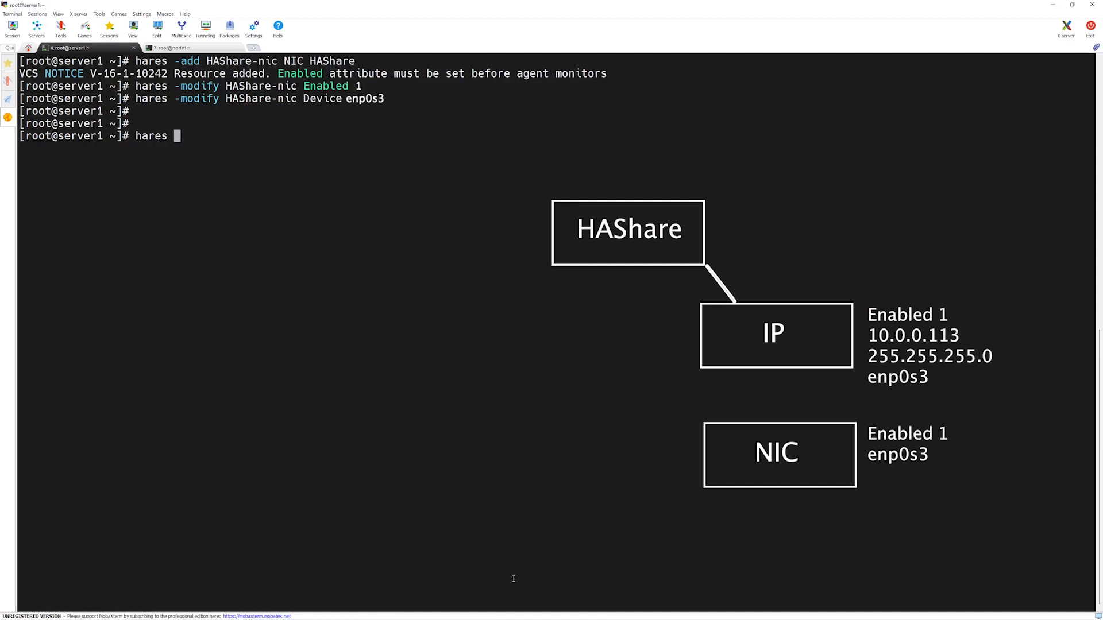
type("-link")
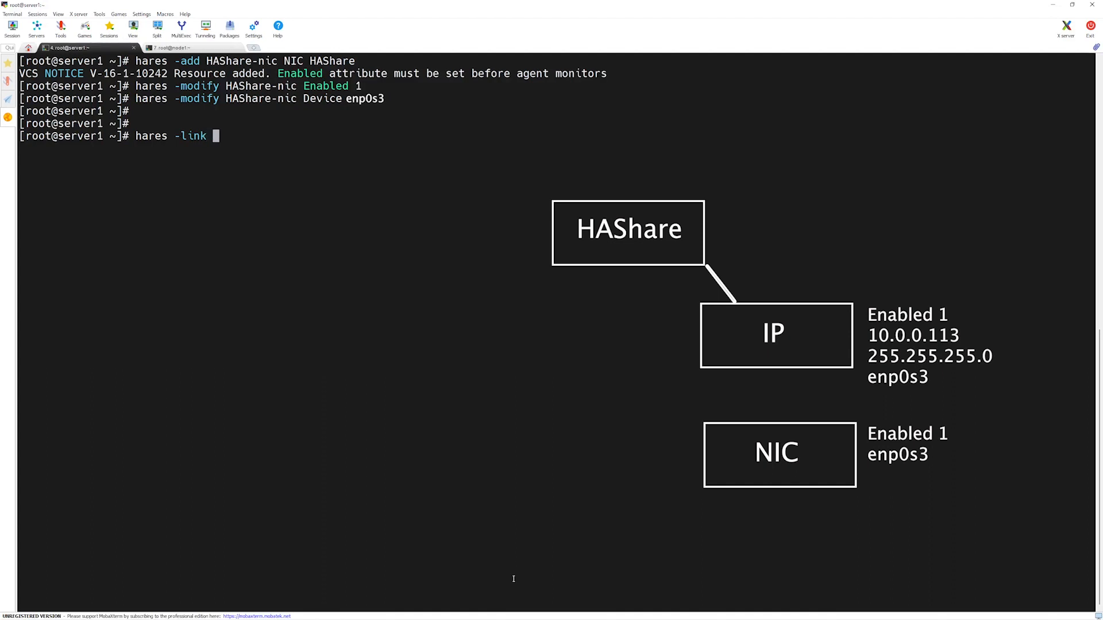
type("HAS")
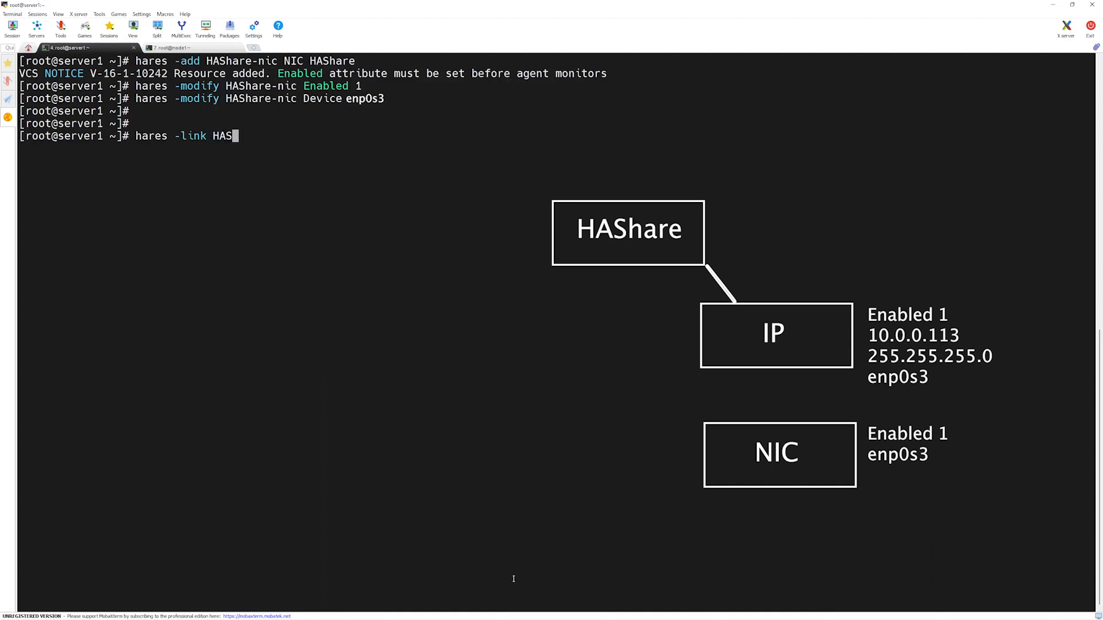
type("hare-ip HAShare")
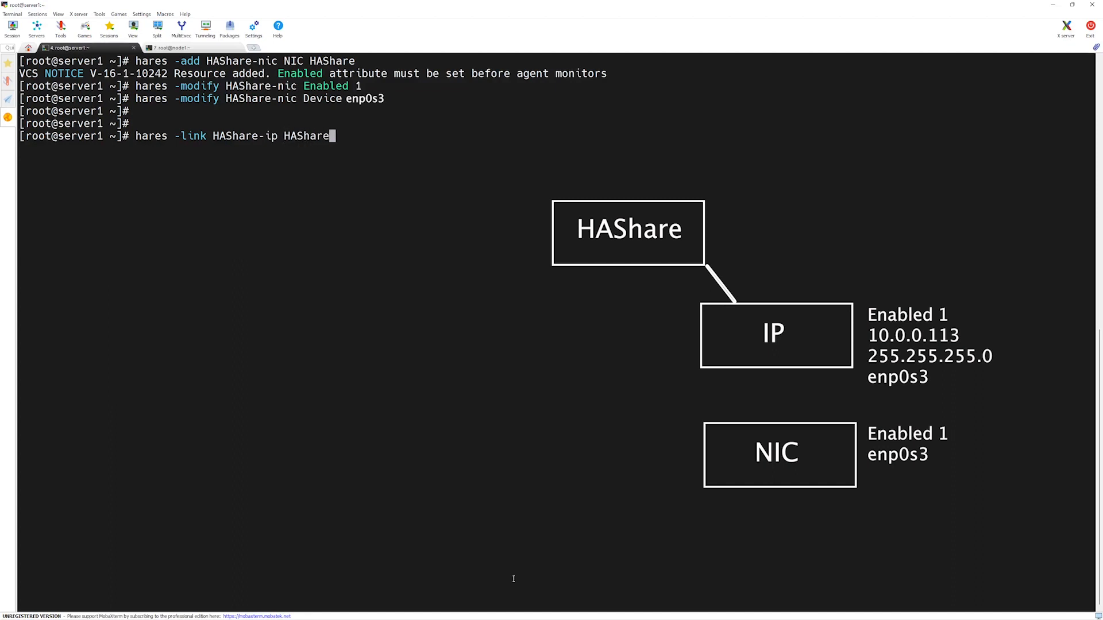
type("-")
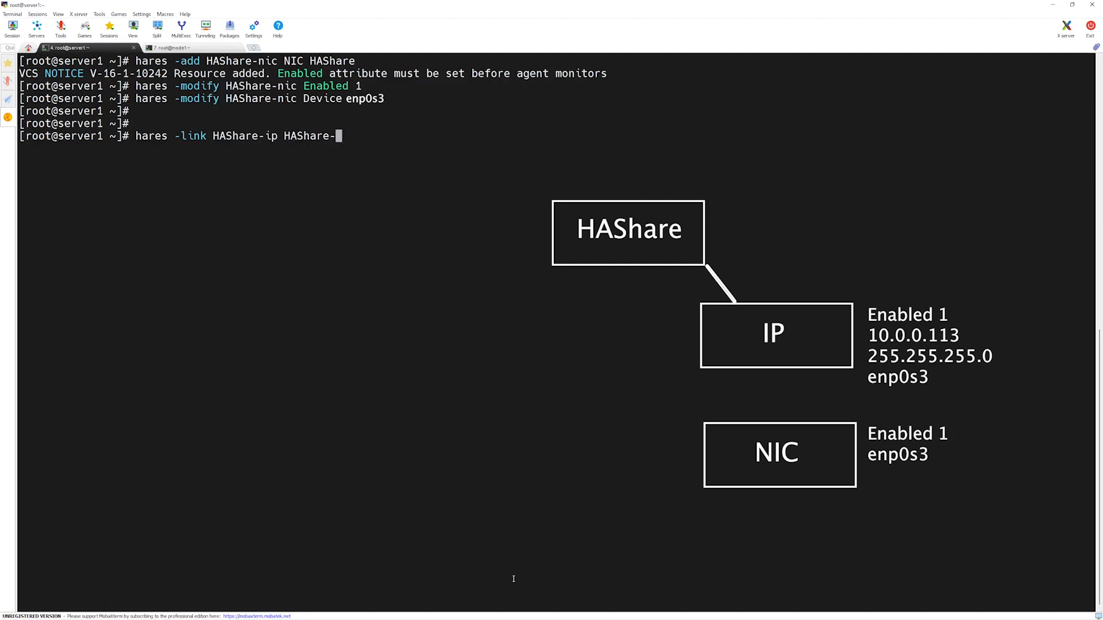
type("nic")
type("hacon")
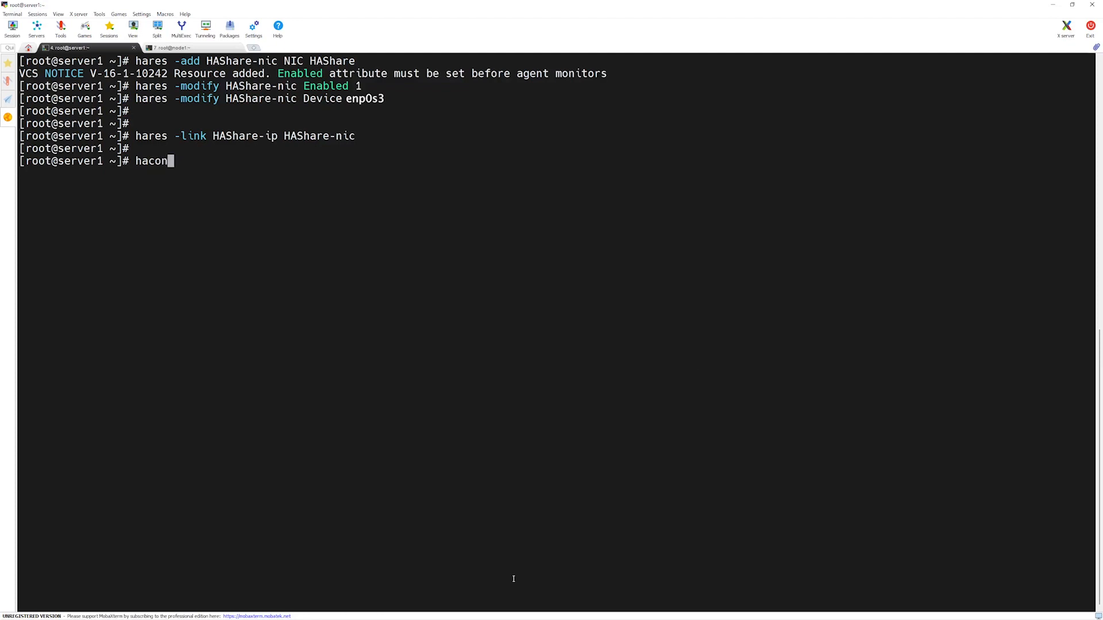
- Save the VCS cluster configuration and make it read-only with haconf -dump -makero
type("f -dump -make")
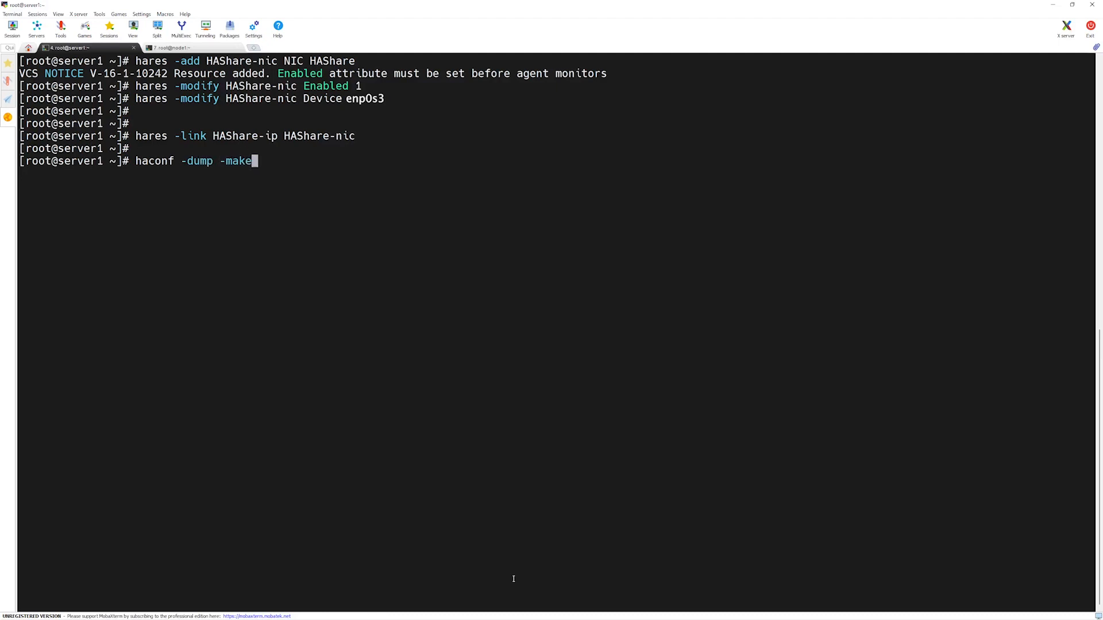
type("ro")
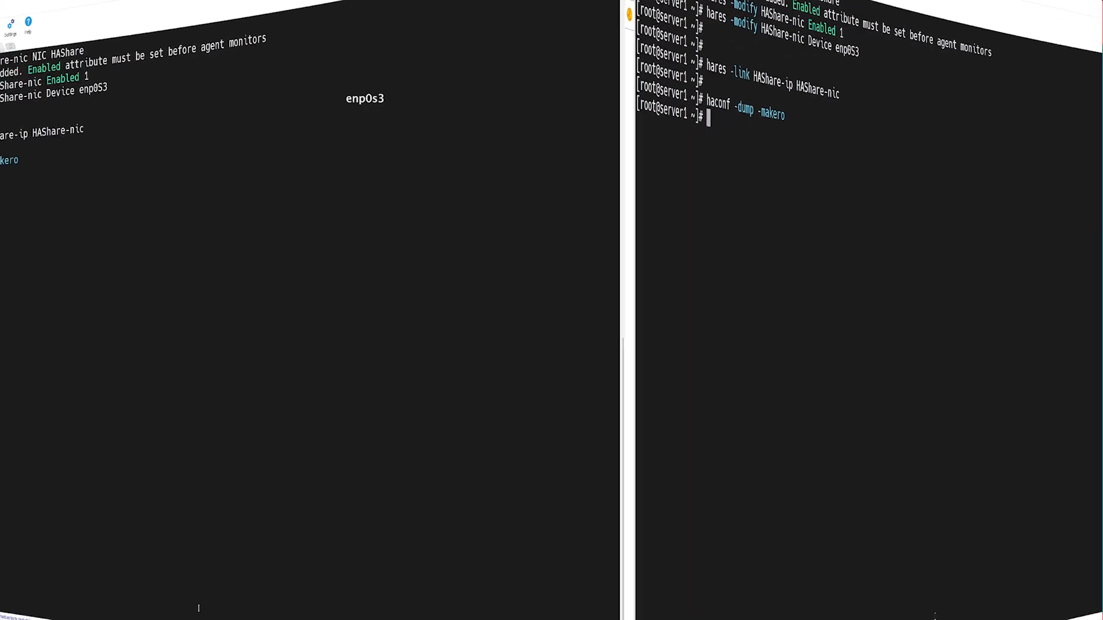
type("cat")
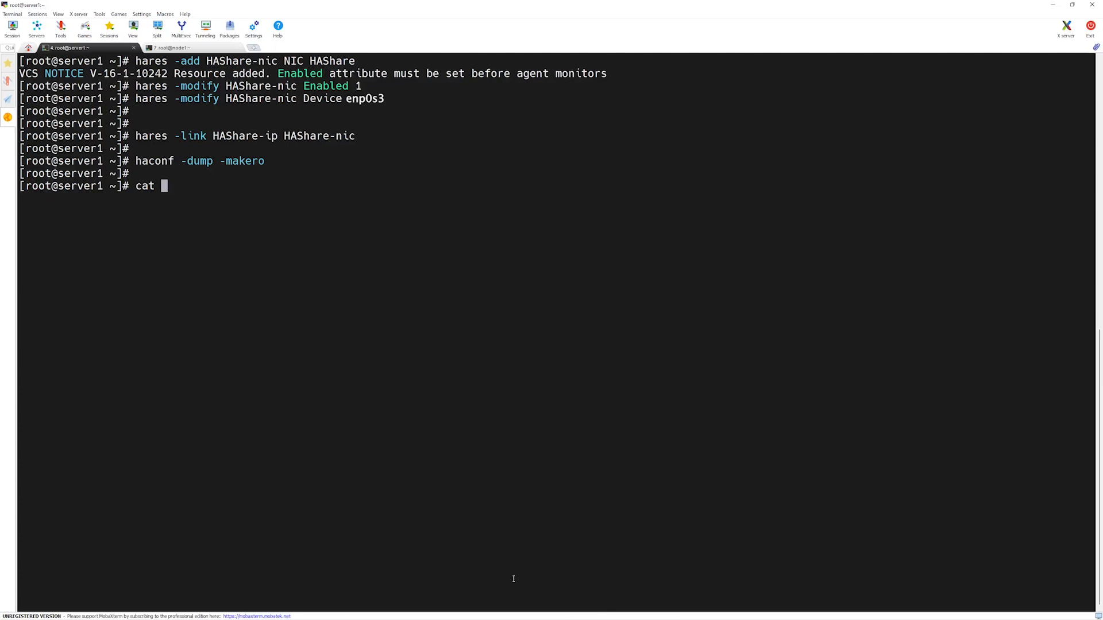
- Print /etc/VRTSvcs/conf/config/main.cf and highlight the HAShare-ip resource name in the listing
type("/etc/VRTS")
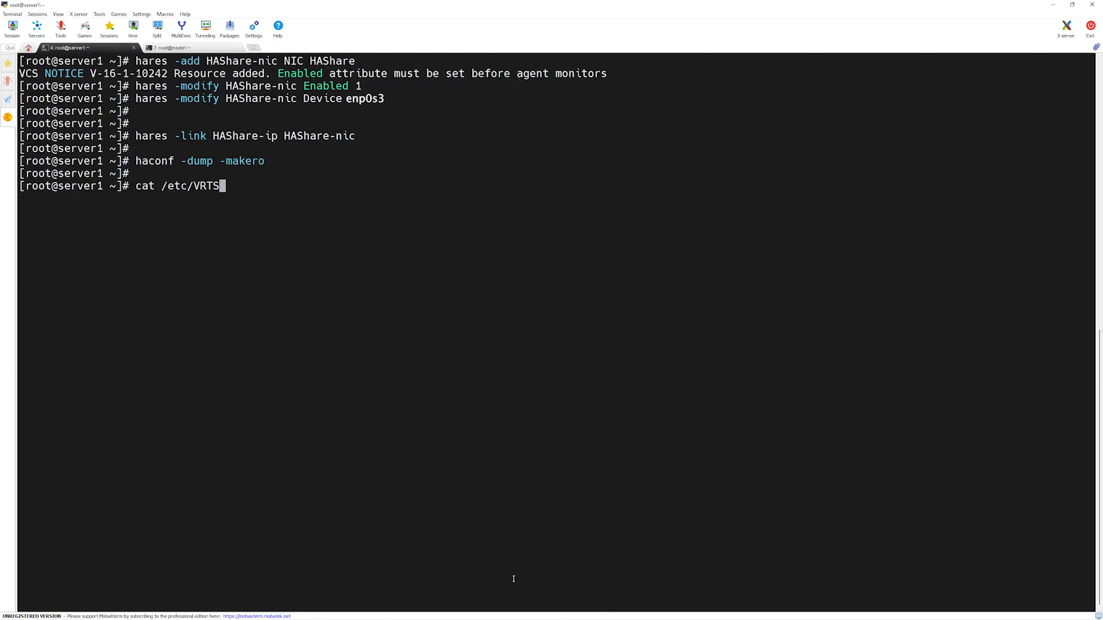
type("vc")
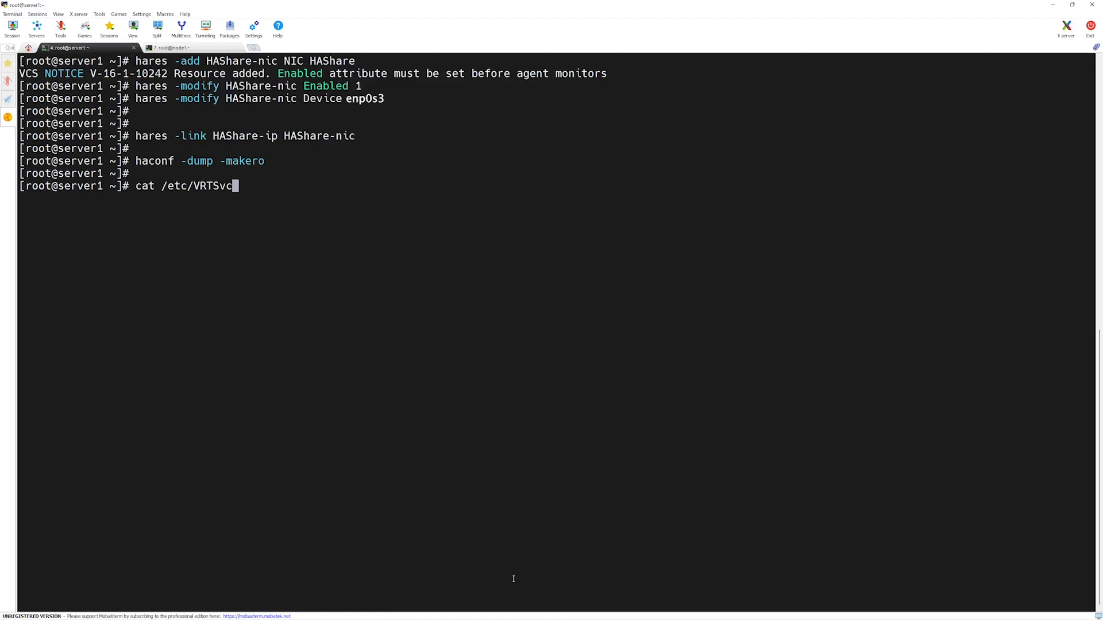
type("s/conf/config/main.cf")
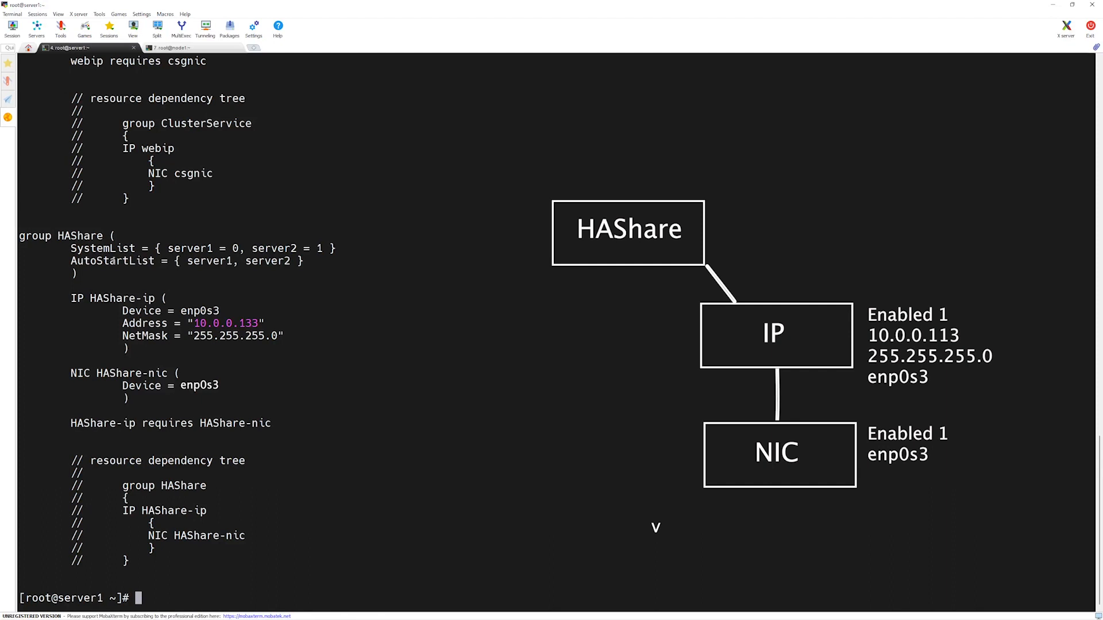
double_click(107, 298)
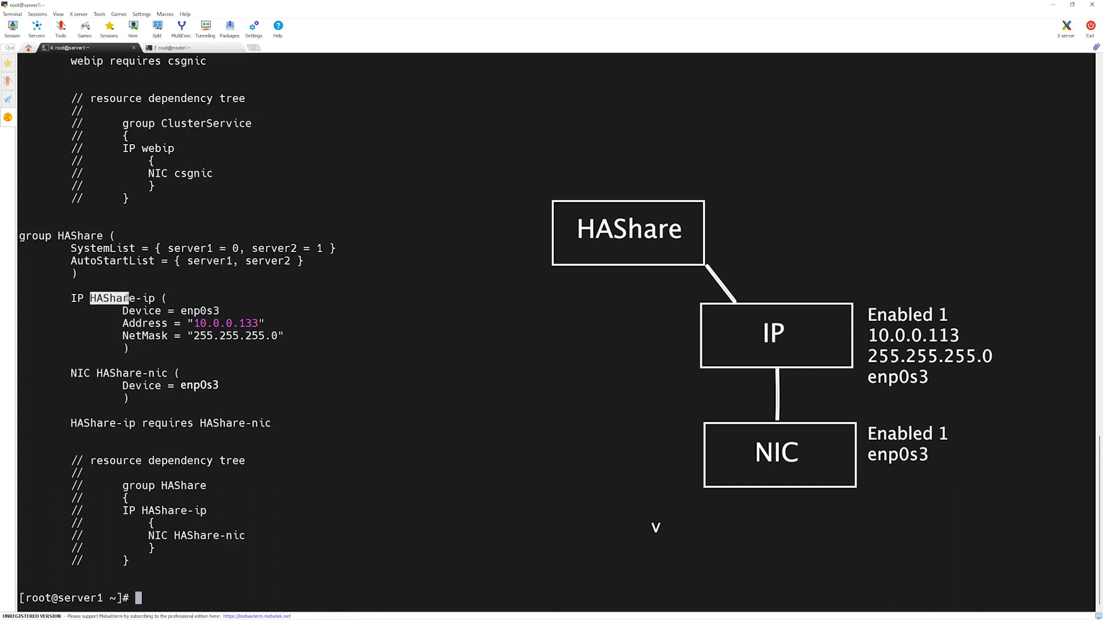